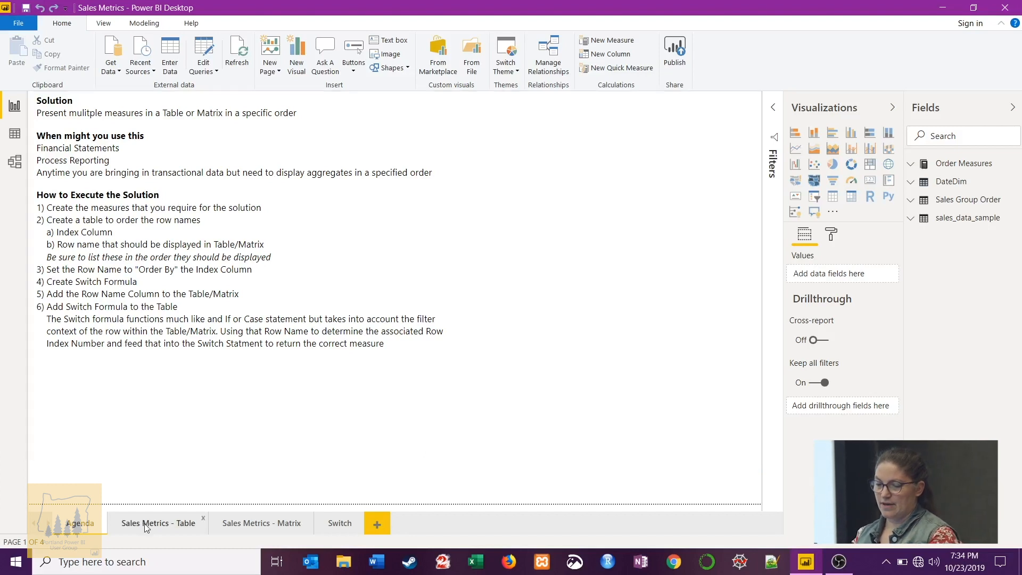
- Switch to the Sales Metrics - Table page showing the Sales Groups table
{"action": "left_click", "coordinate": [158, 523]}
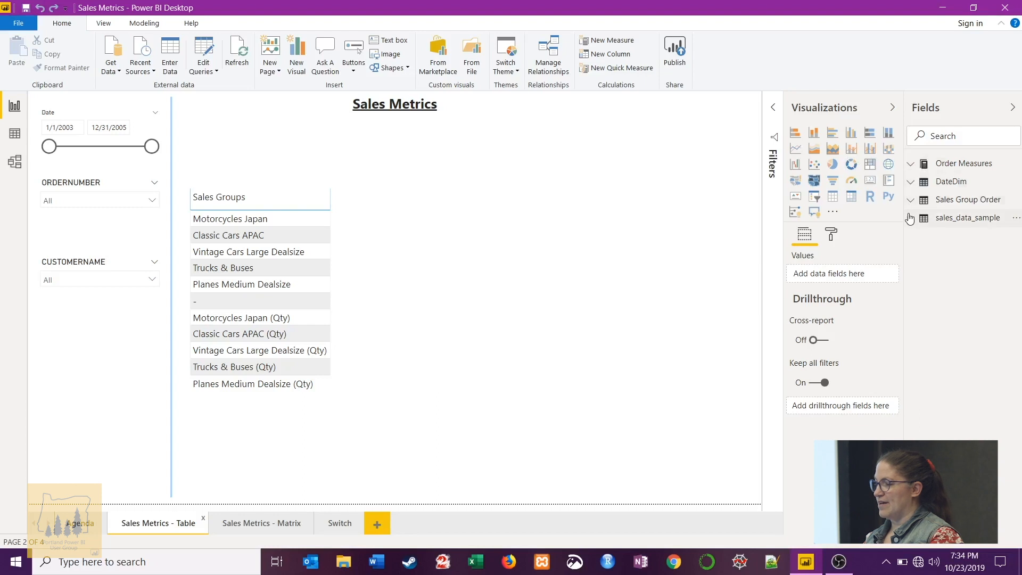
- Add Motorcycles Japan $ from Order Measures to the table, giving $48,773.69 on every row
{"action": "left_click", "coordinate": [908, 217]}
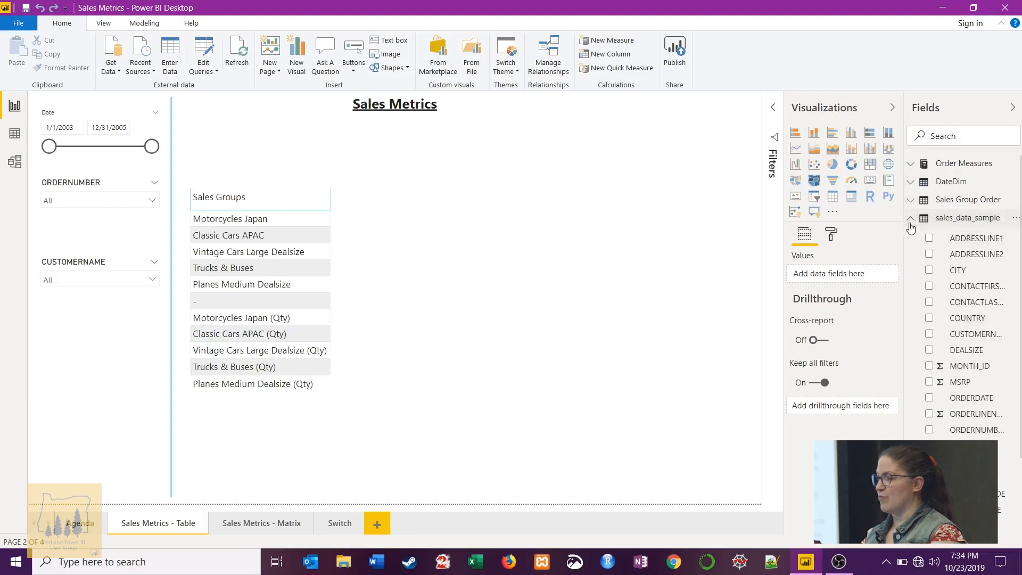
{"action": "left_click", "coordinate": [910, 218]}
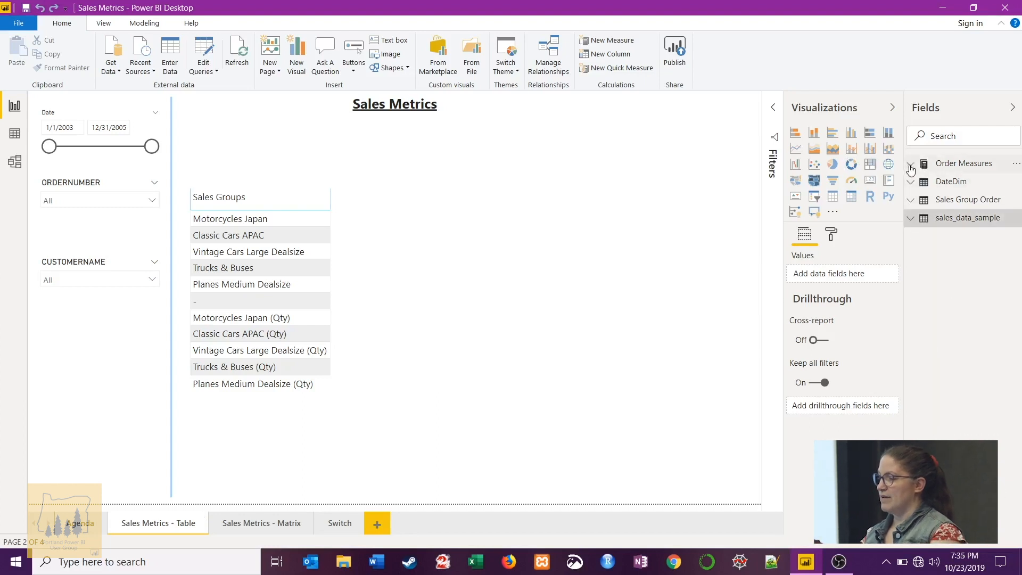
{"action": "left_click", "coordinate": [910, 164]}
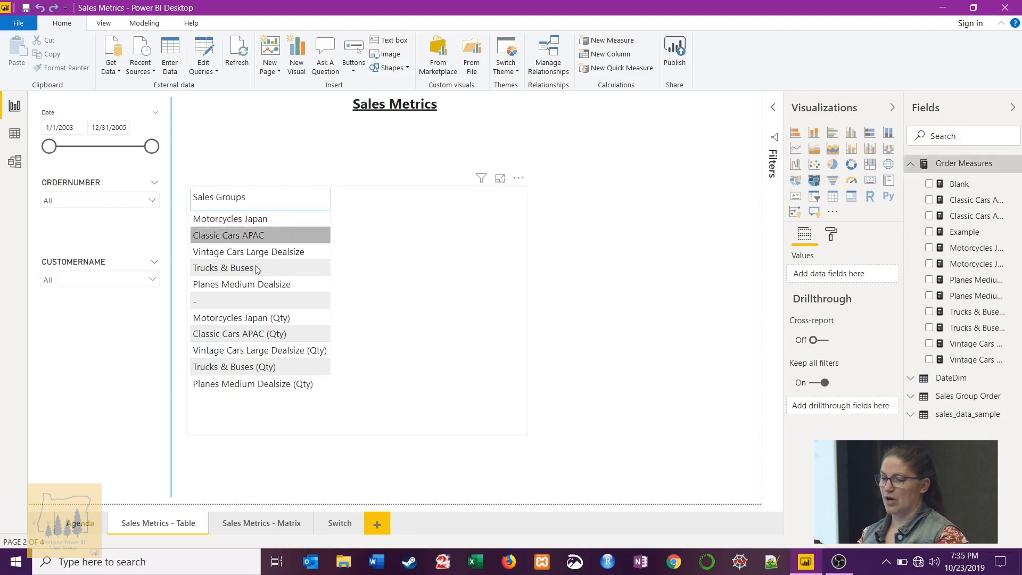
{"action": "left_click", "coordinate": [230, 218]}
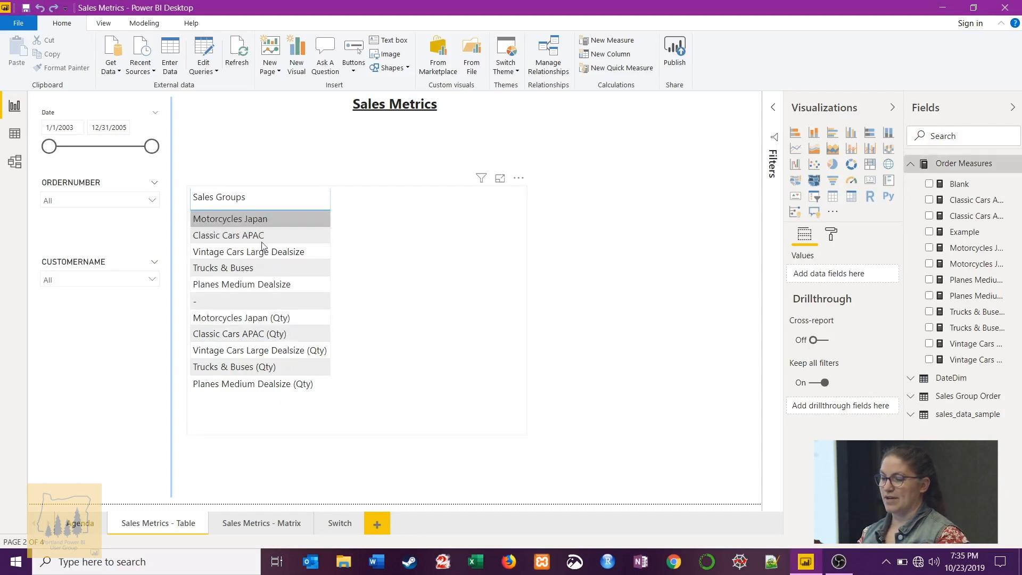
{"action": "mouse_move", "coordinate": [269, 288]}
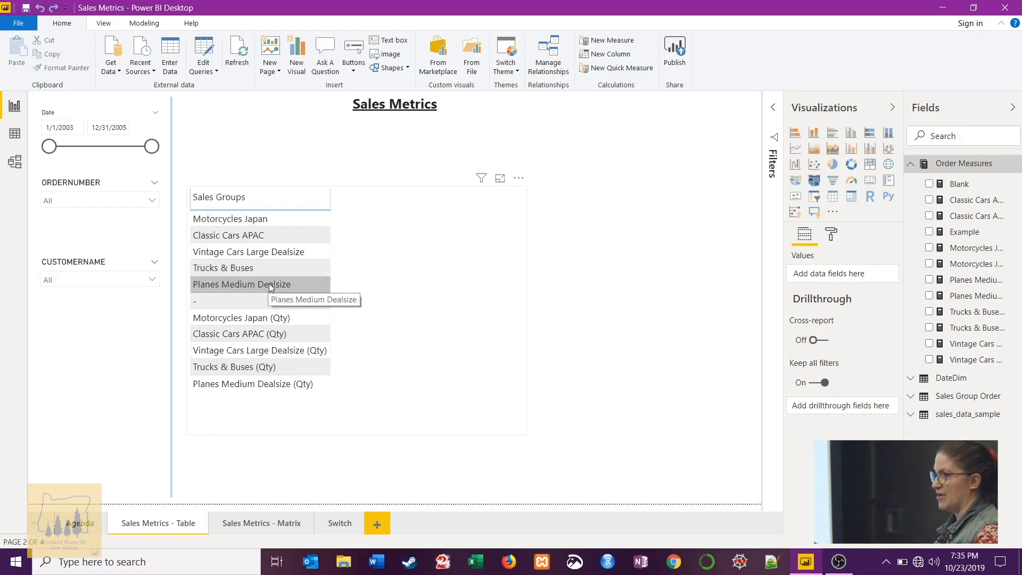
{"action": "mouse_move", "coordinate": [876, 274]}
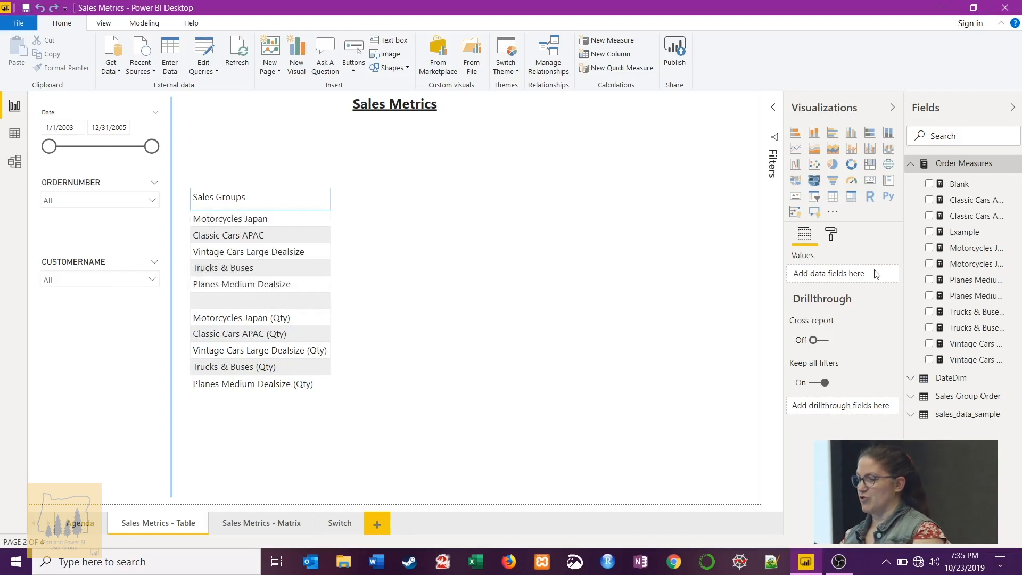
{"action": "mouse_move", "coordinate": [979, 249]}
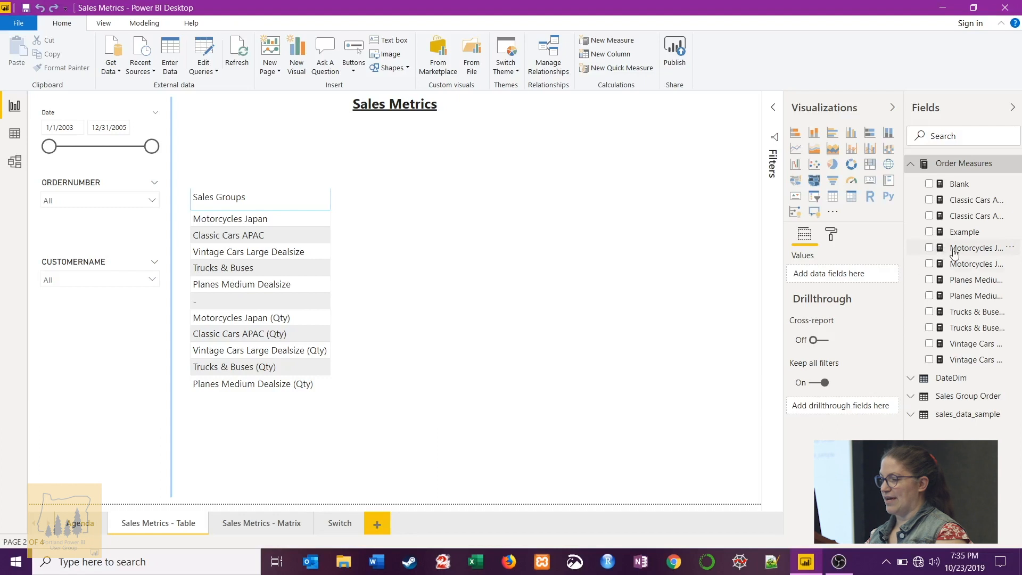
{"action": "mouse_move", "coordinate": [976, 248]}
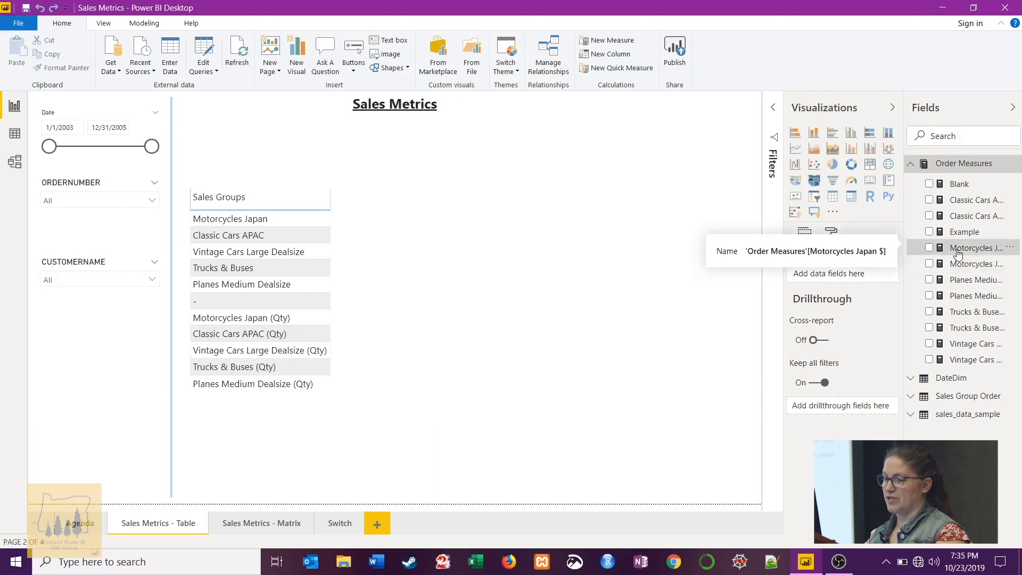
{"action": "left_click", "coordinate": [929, 248]}
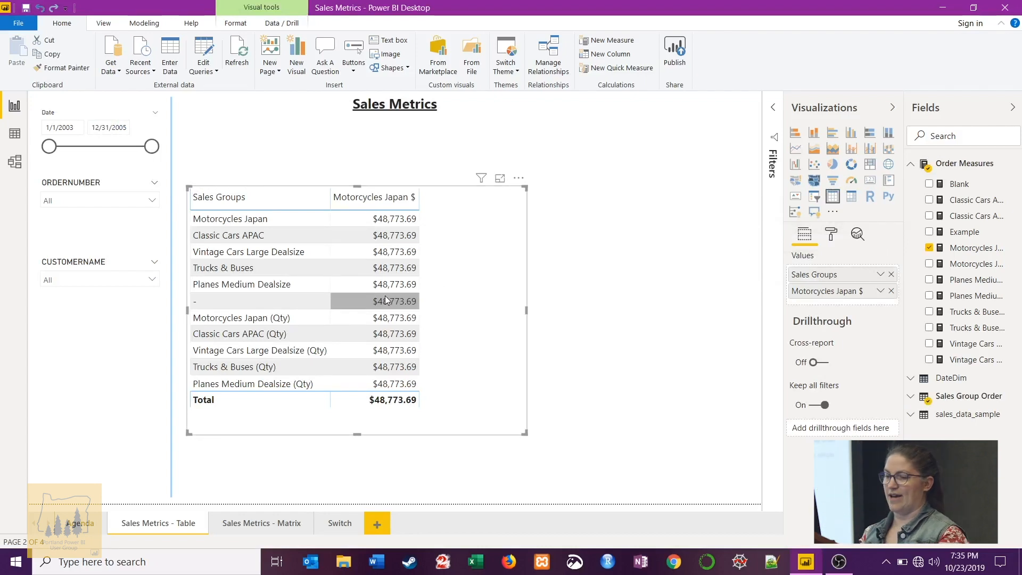
- Remove Motorcycles Japan $ from the table, expand Sales Group Order and go to Data view
{"action": "left_click", "coordinate": [890, 290]}
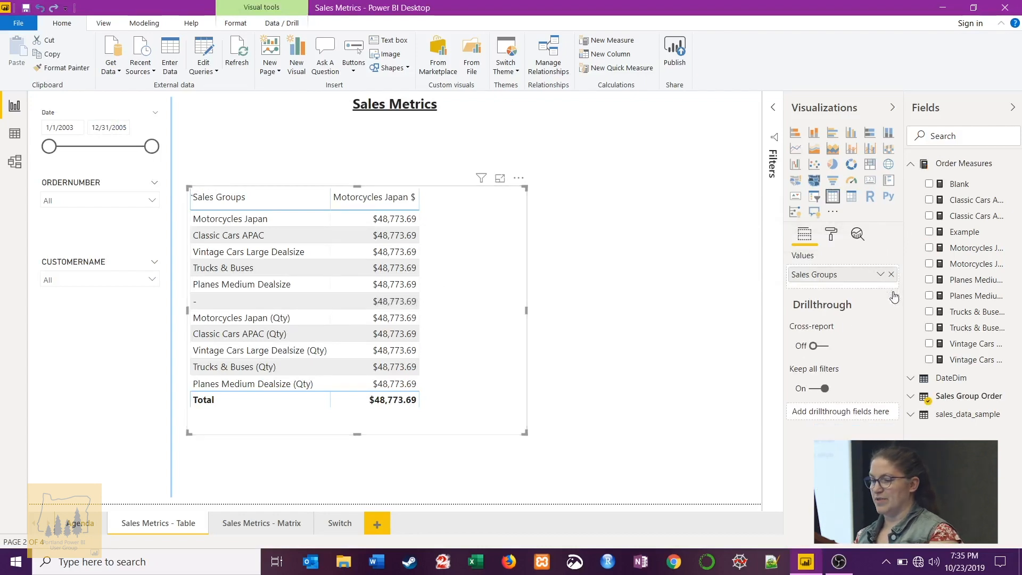
{"action": "left_click", "coordinate": [890, 274]}
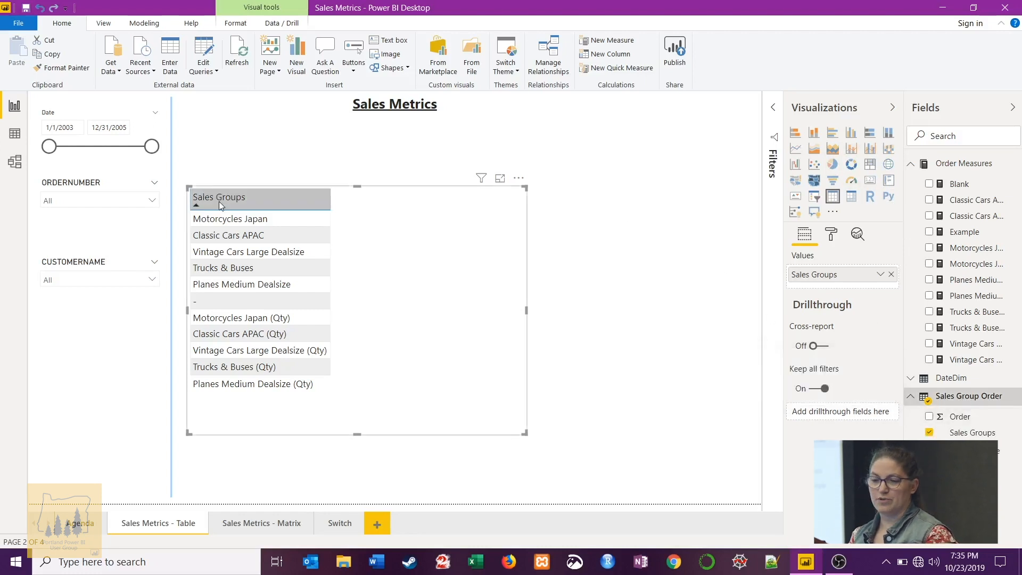
{"action": "left_click", "coordinate": [14, 133]}
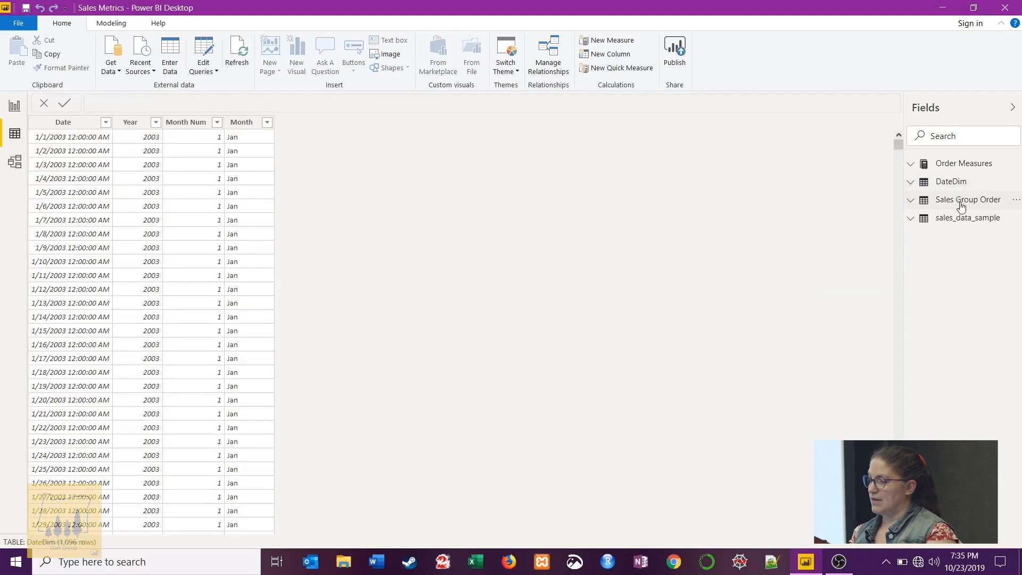
- Inspect Sales Group Order's Order column numbering groups 1–11, then return to Report view
{"action": "left_click", "coordinate": [968, 199]}
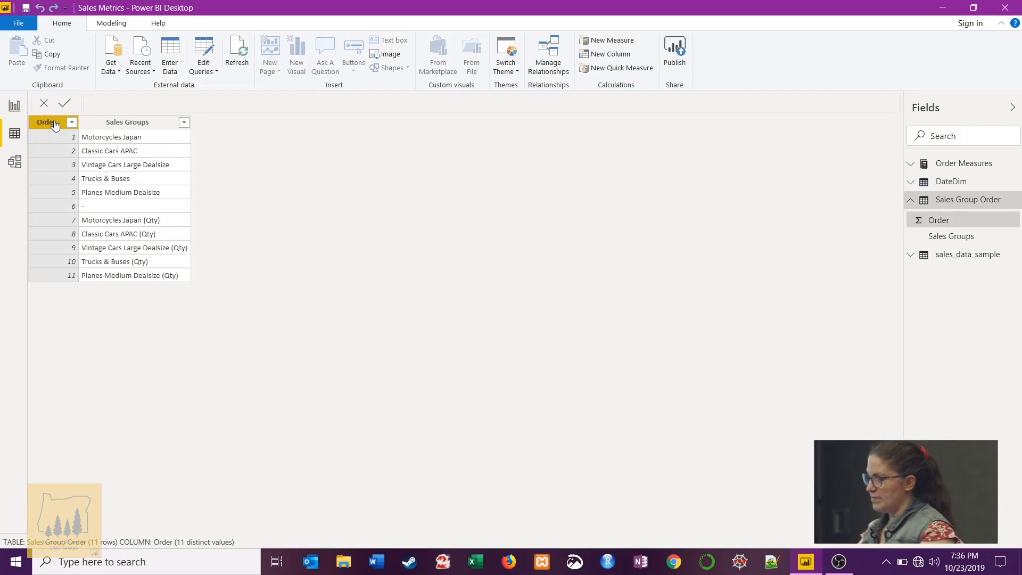
{"action": "left_click", "coordinate": [14, 105]}
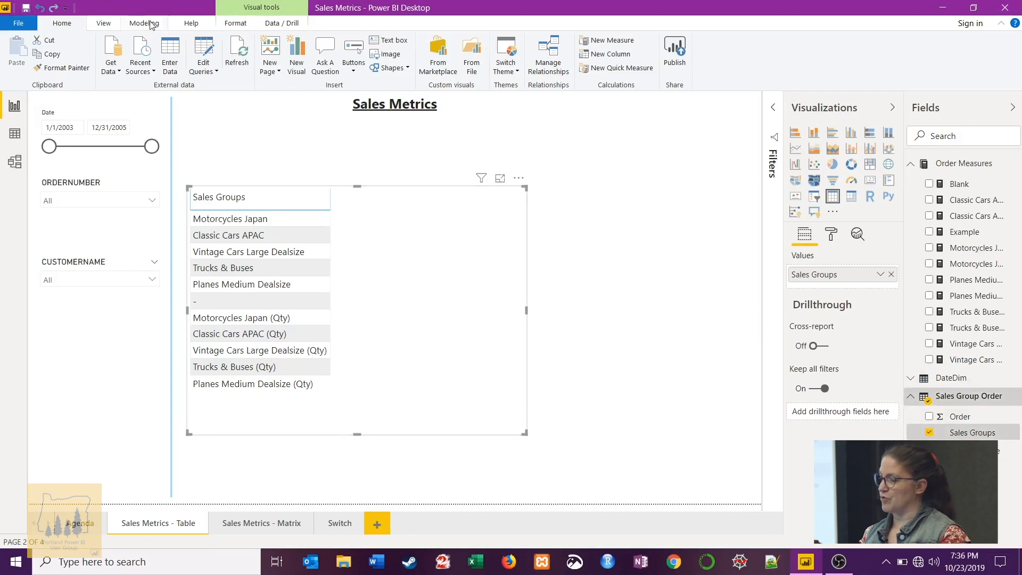
- Show Sort by Column under Modeling, confirming Sales Groups sorts by Order
{"action": "left_click", "coordinate": [144, 22]}
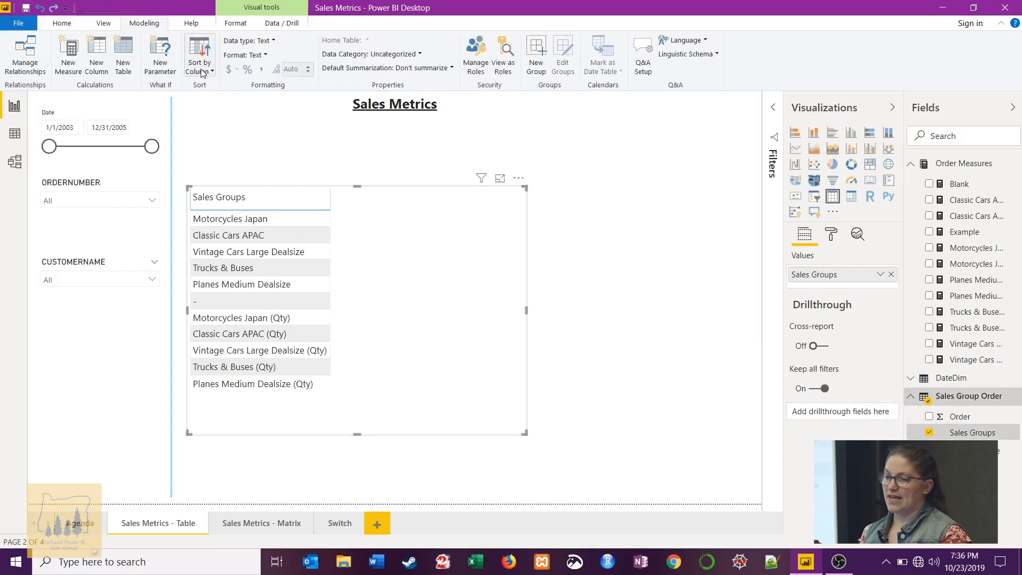
{"action": "left_click", "coordinate": [199, 54]}
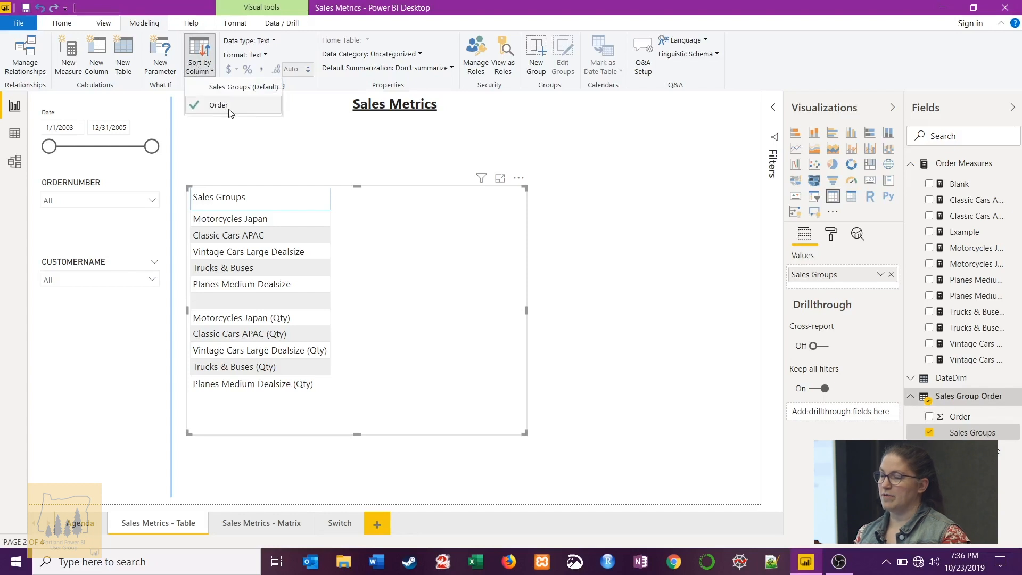
{"action": "mouse_move", "coordinate": [234, 114]}
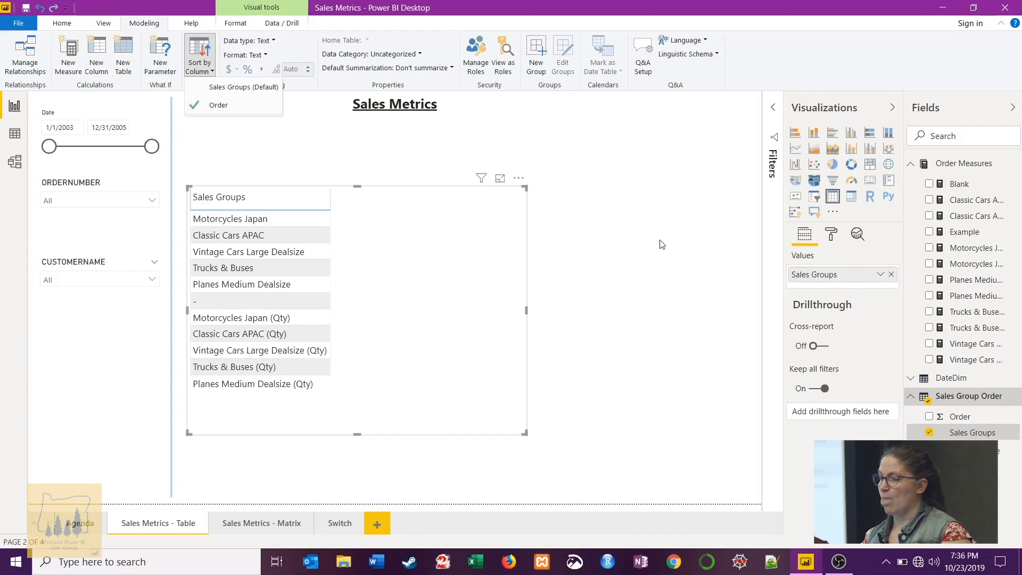
{"action": "mouse_move", "coordinate": [981, 359]}
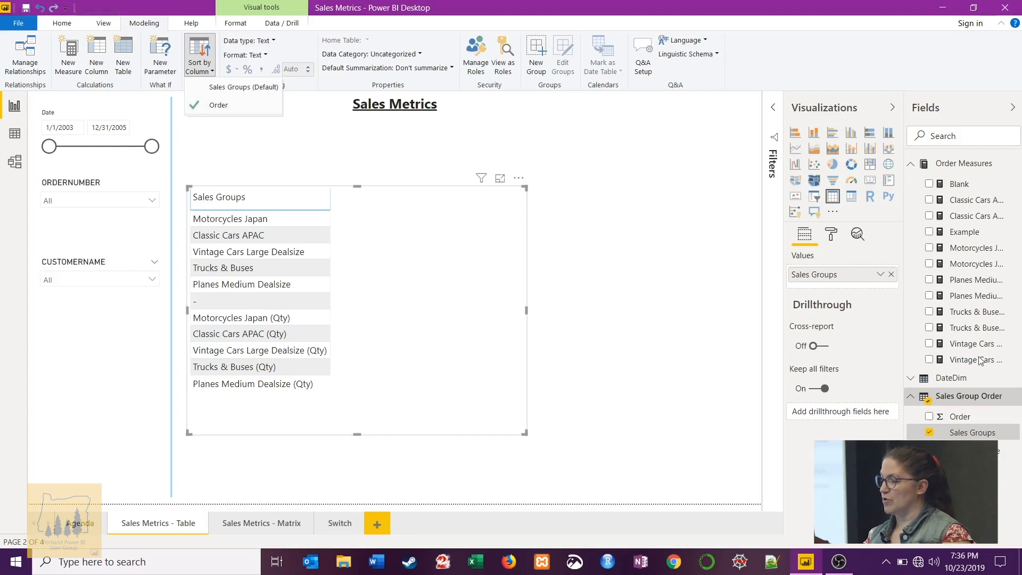
{"action": "mouse_move", "coordinate": [959, 365]}
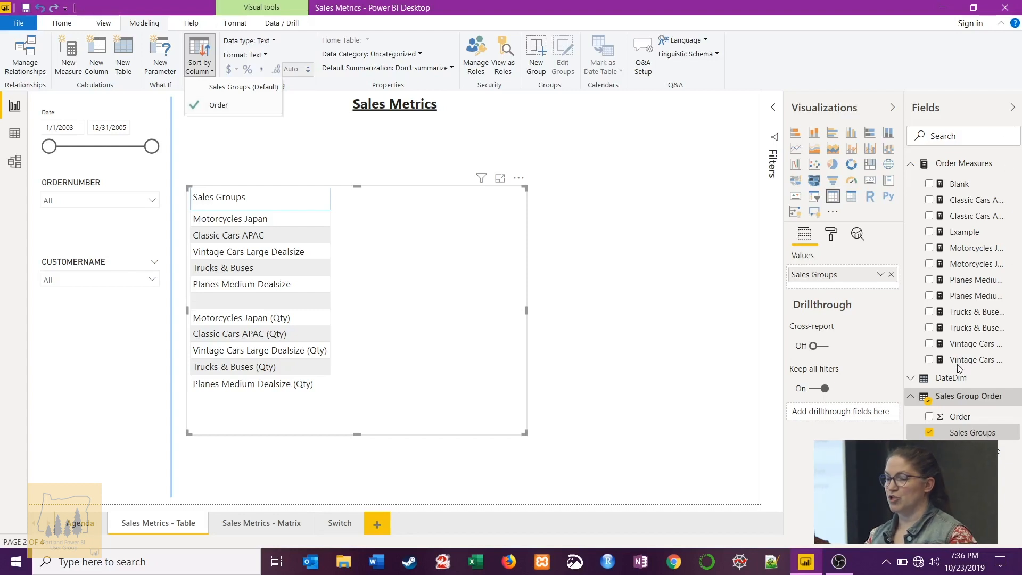
{"action": "mouse_move", "coordinate": [344, 205]}
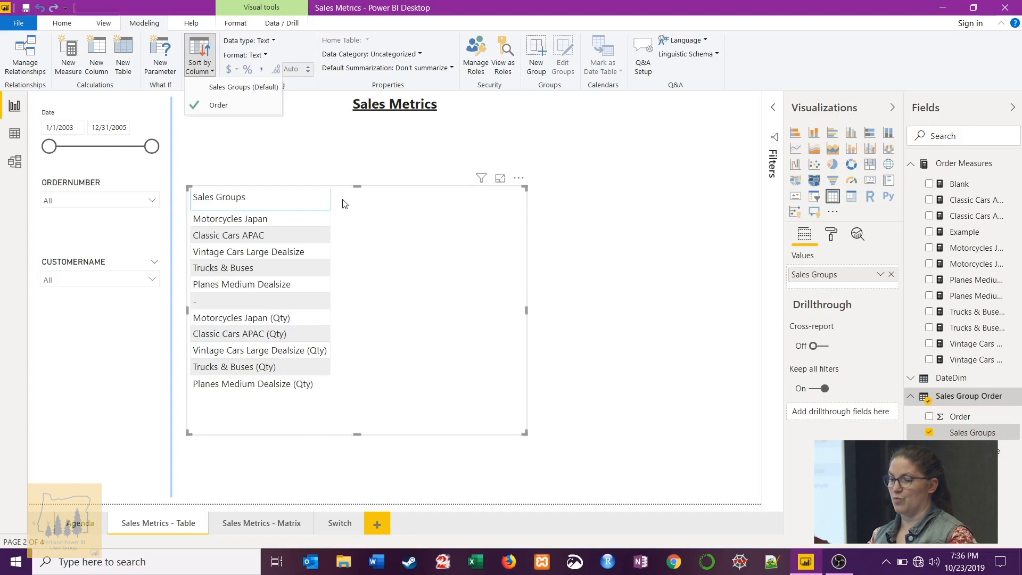
{"action": "mouse_move", "coordinate": [399, 400]}
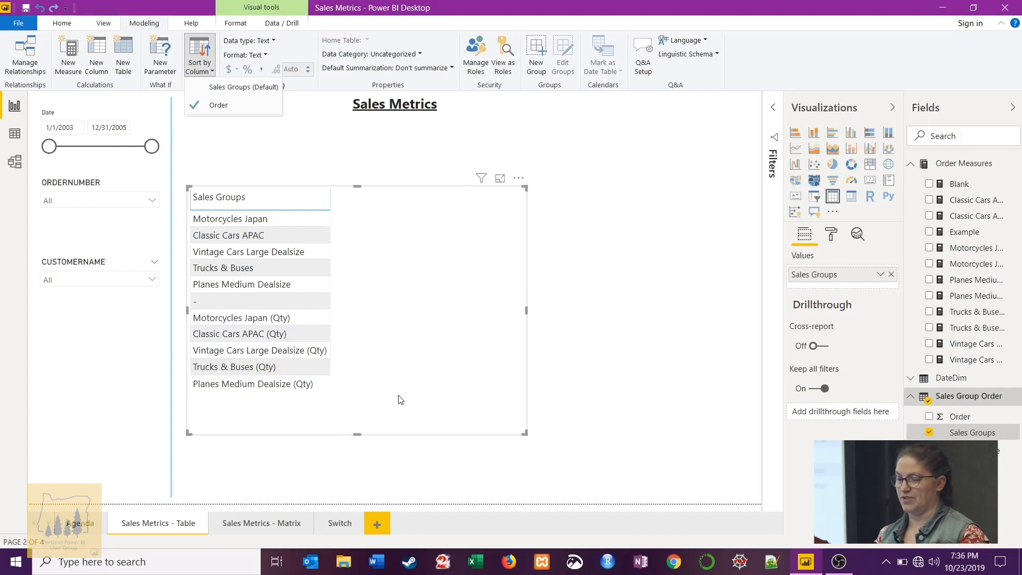
{"action": "mouse_move", "coordinate": [337, 522]}
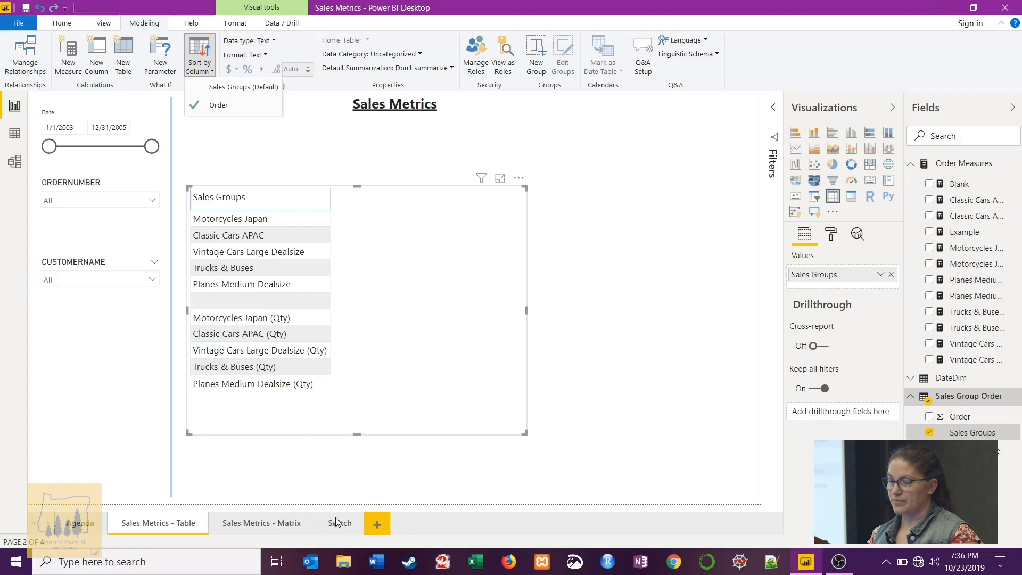
- Switch to the Switch page with the Example SWITCH formula mapping Order 1–11 to measures
{"action": "left_click", "coordinate": [340, 522]}
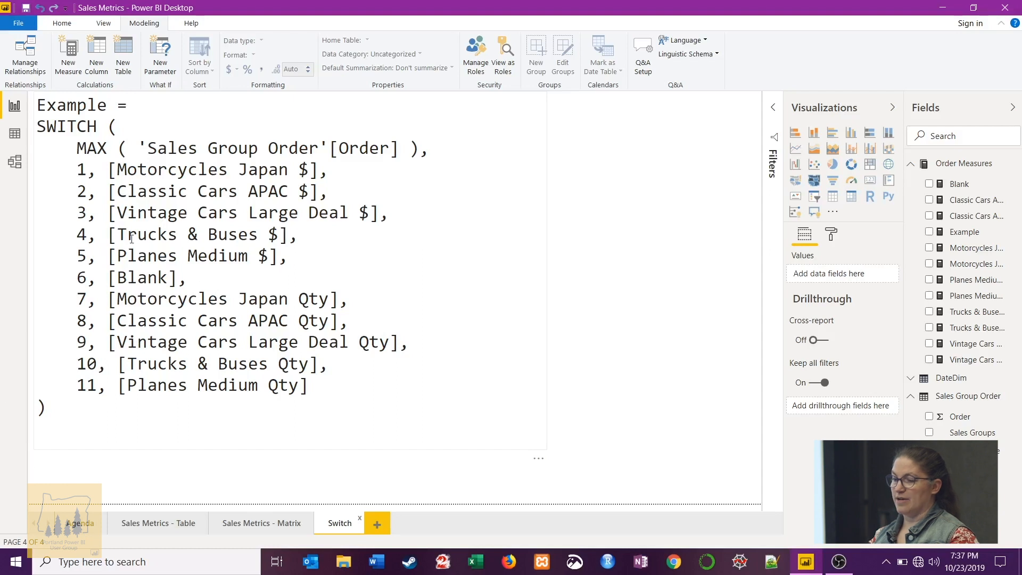
{"action": "mouse_move", "coordinate": [913, 257]}
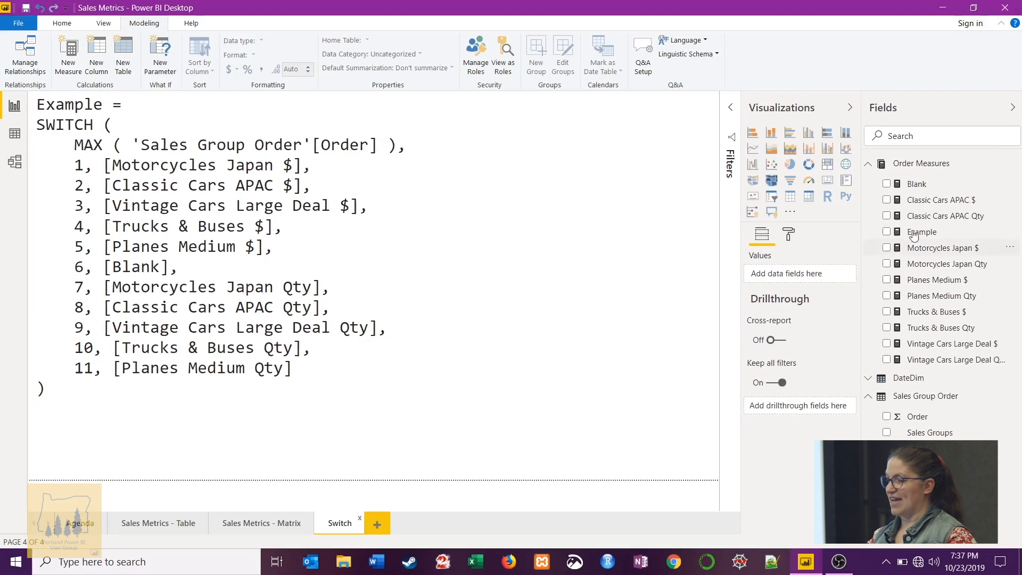
{"action": "mouse_move", "coordinate": [956, 253]}
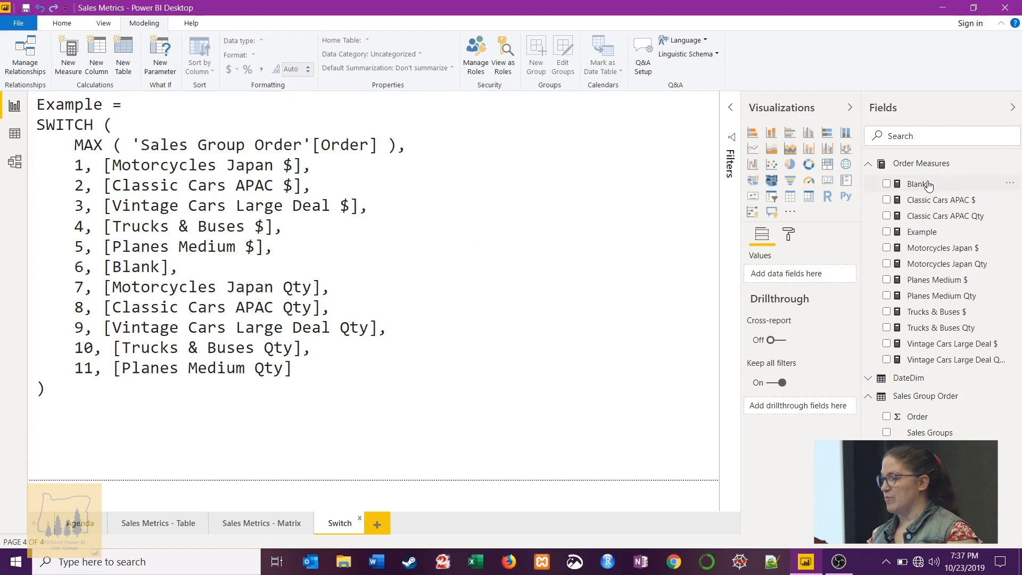
- Check the Blank measure's empty-text formula, then rename Example to Values with the SWITCH code
{"action": "left_click", "coordinate": [919, 184]}
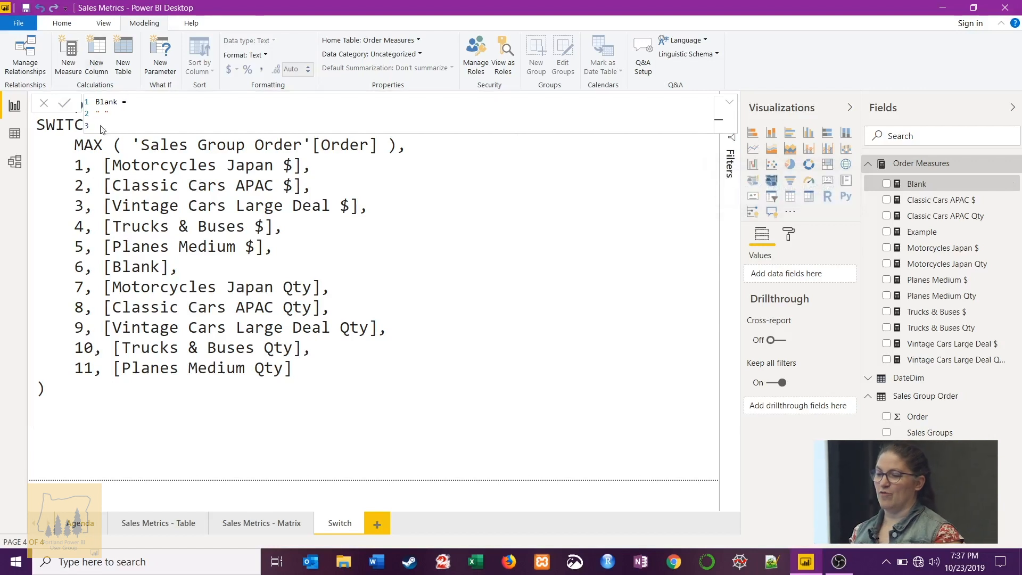
{"action": "mouse_move", "coordinate": [122, 123]}
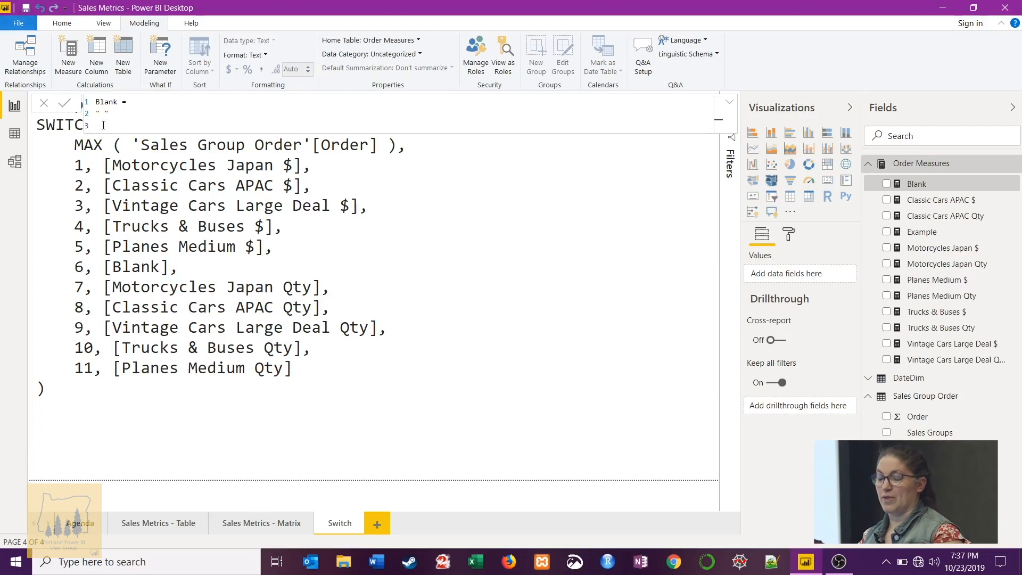
{"action": "mouse_move", "coordinate": [14, 106]}
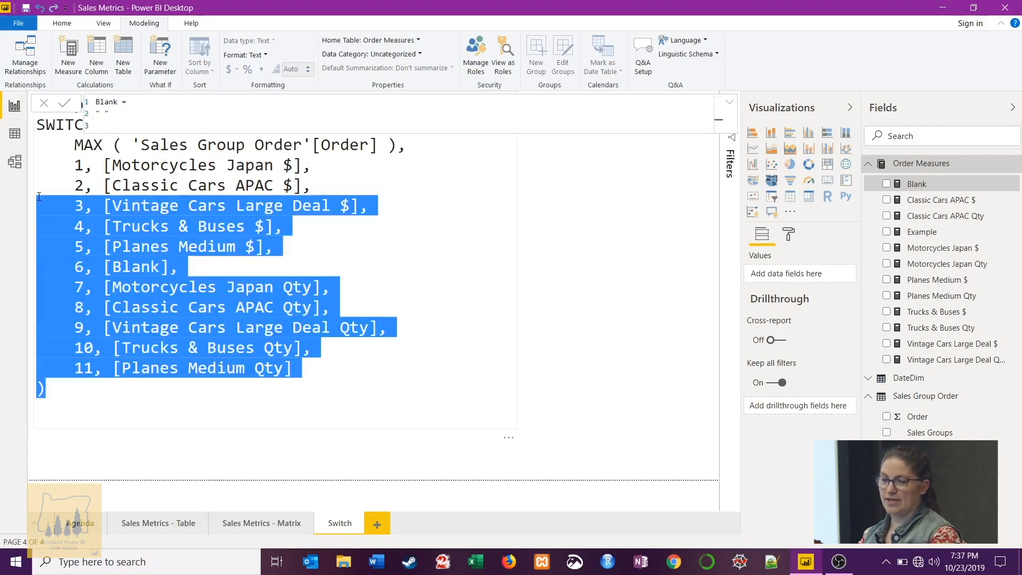
{"action": "left_click", "coordinate": [606, 230]}
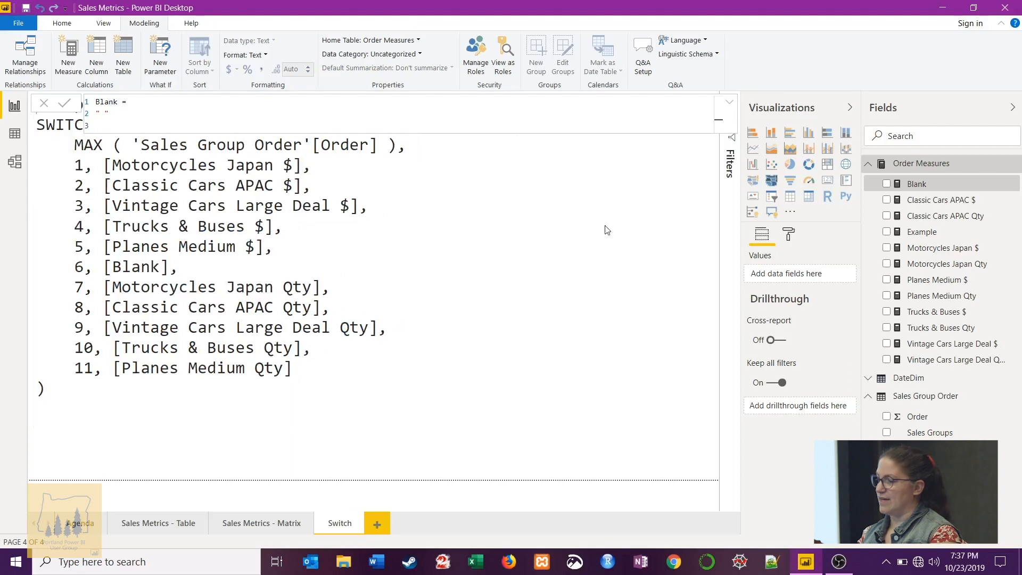
{"action": "left_click", "coordinate": [922, 231]}
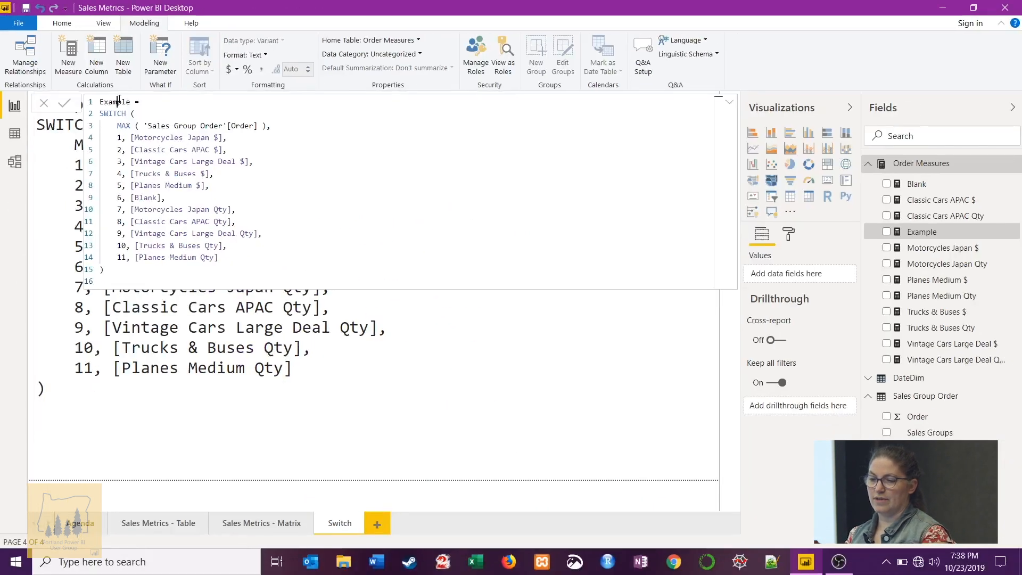
{"action": "type", "text": "Values"}
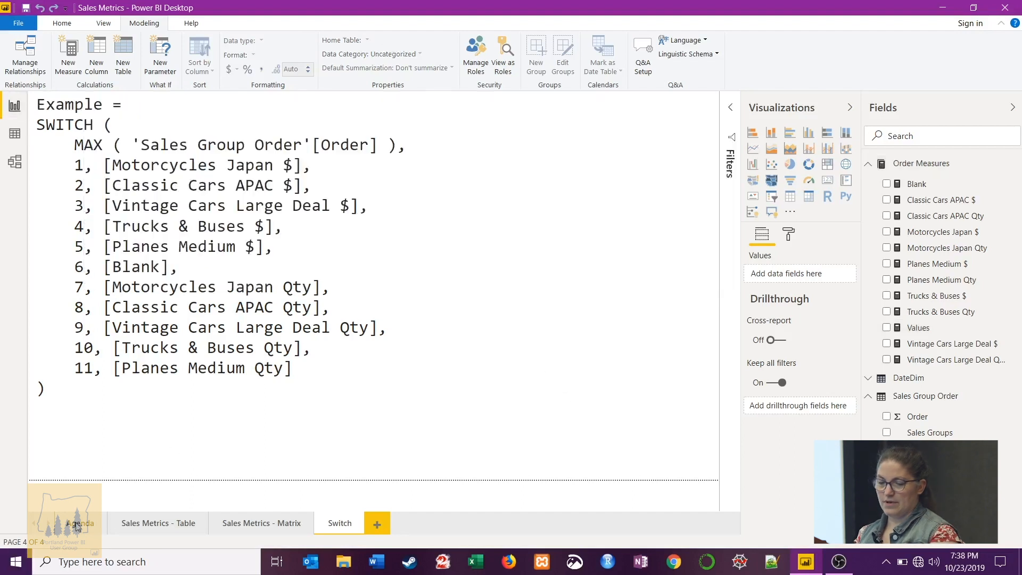
- Add the Values measure to the Sales Groups table on the Sales Metrics - Table page
{"action": "left_click", "coordinate": [157, 522]}
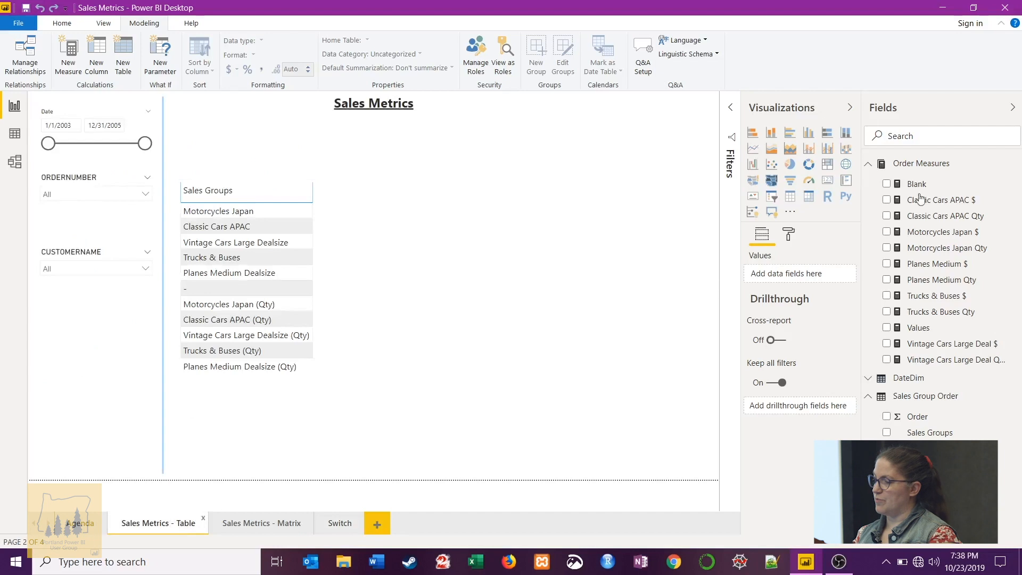
{"action": "mouse_move", "coordinate": [922, 328]}
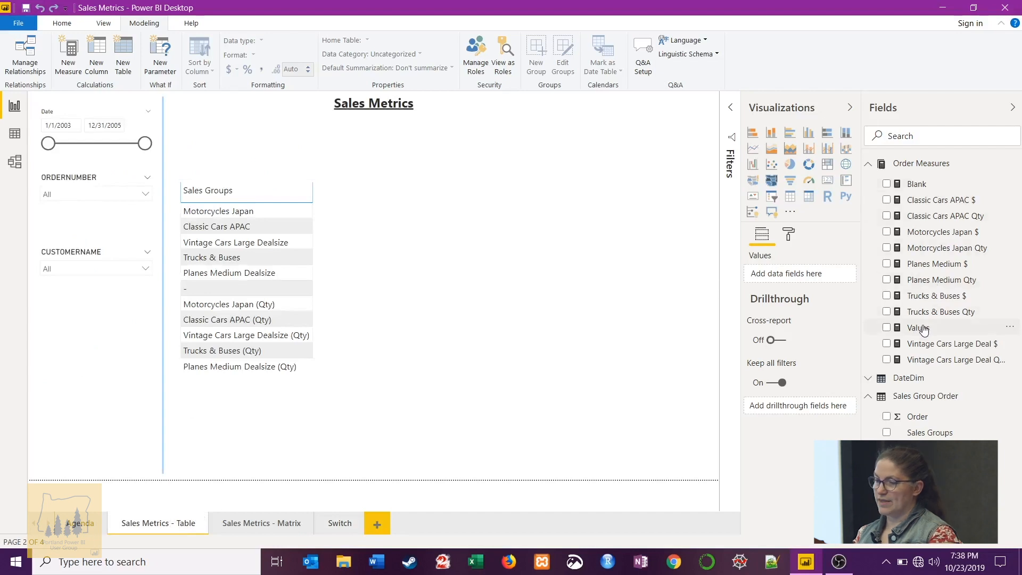
{"action": "left_click", "coordinate": [887, 327]}
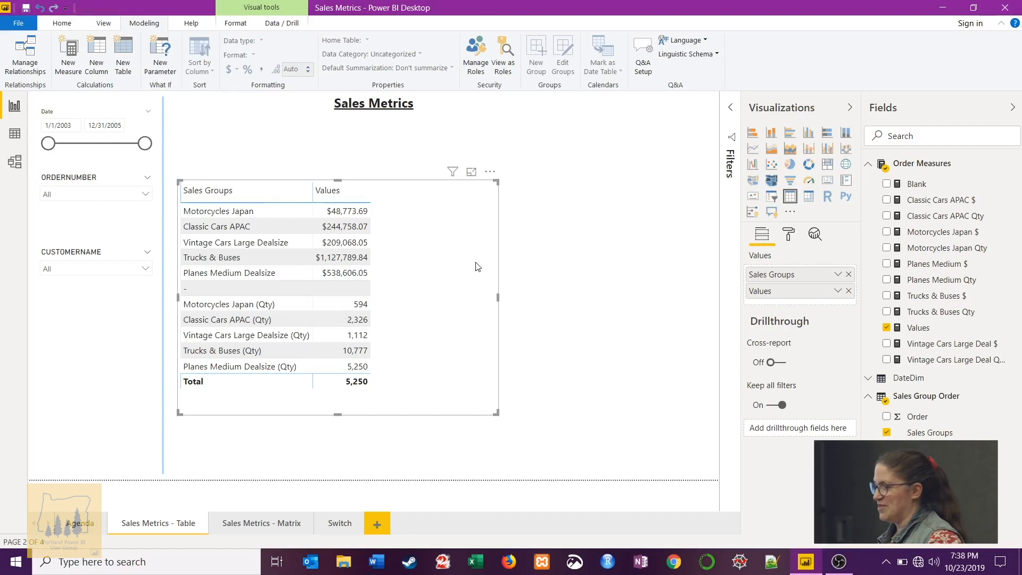
{"action": "mouse_move", "coordinate": [236, 346]}
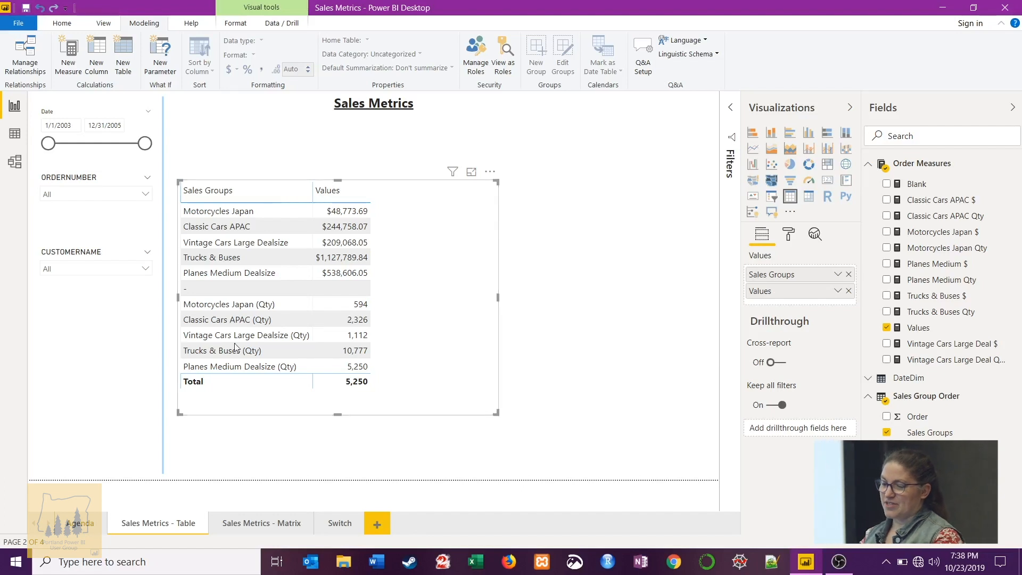
{"action": "mouse_move", "coordinate": [262, 523]}
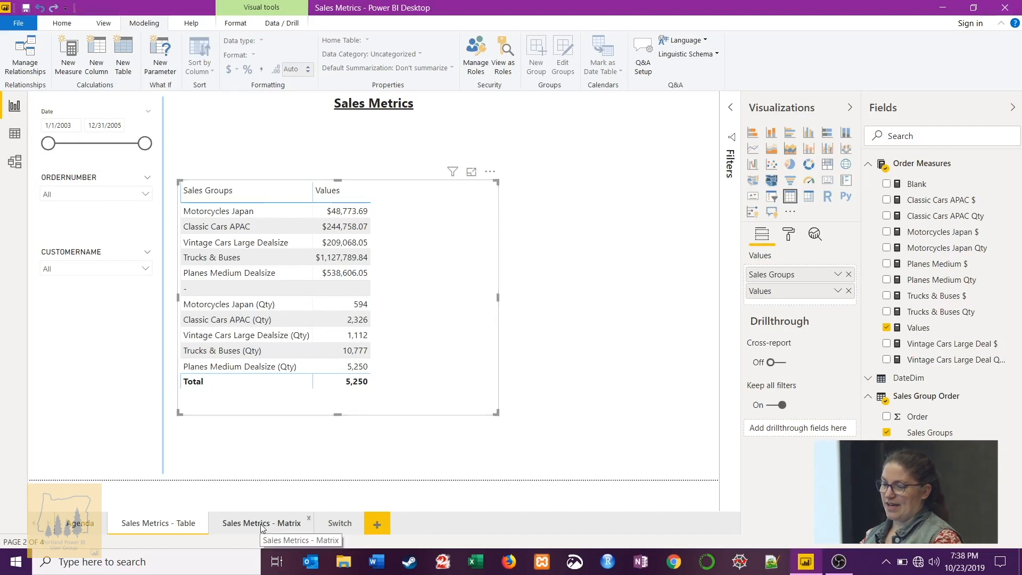
- Go to the Sales Metrics - Matrix page and select the matrix to see its field wells
{"action": "left_click", "coordinate": [262, 523]}
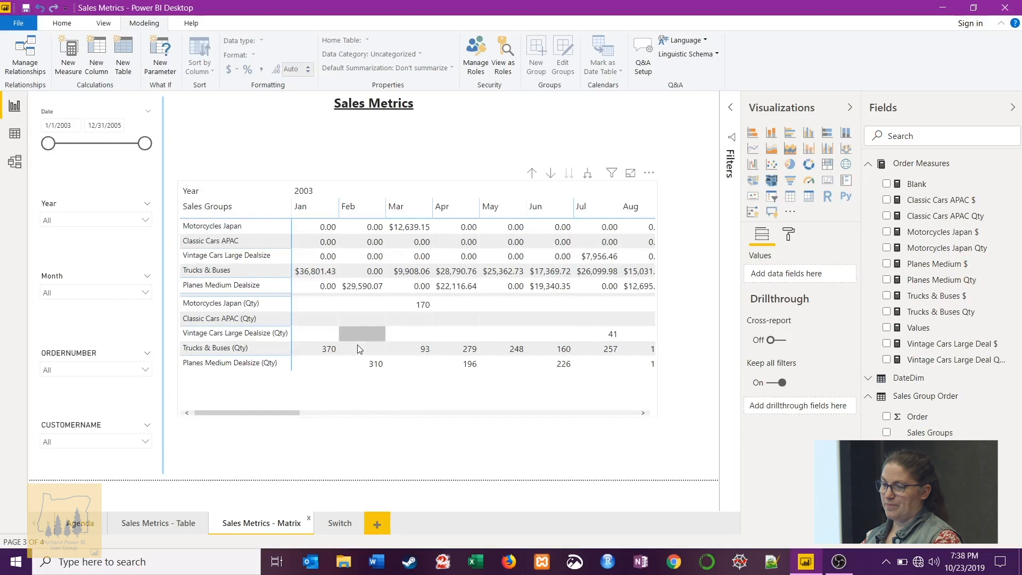
{"action": "mouse_move", "coordinate": [493, 415]}
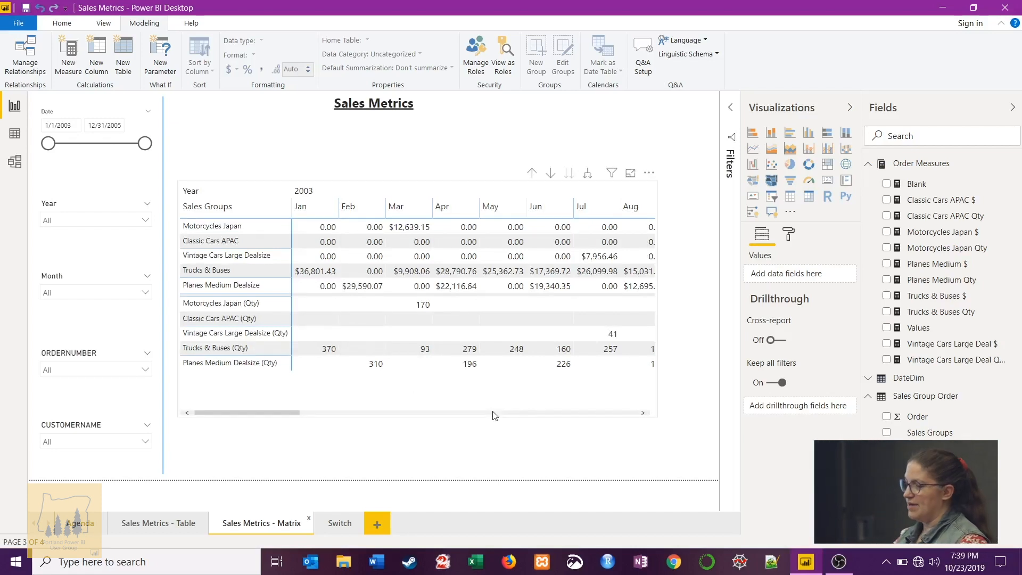
{"action": "mouse_move", "coordinate": [234, 300]}
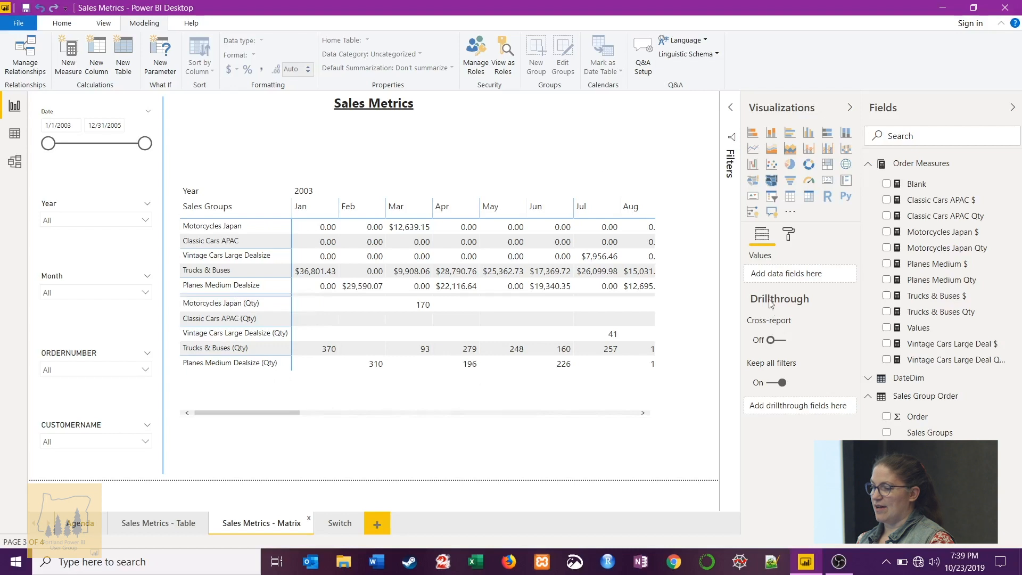
{"action": "left_click", "coordinate": [397, 390]}
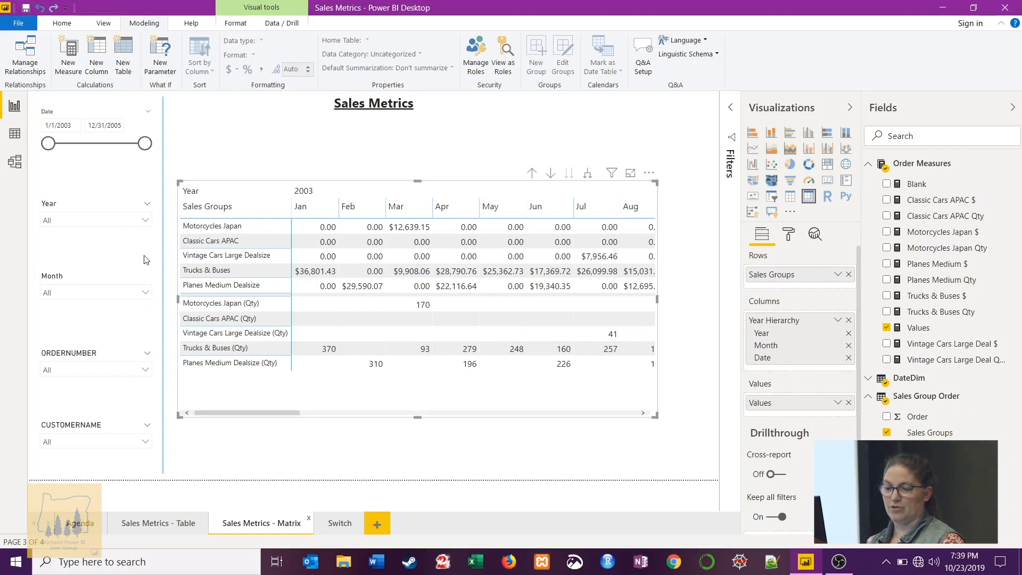
- Filter the Month slicer to Jan across 2003–2005 and show the Values SWITCH formula
{"action": "left_click", "coordinate": [146, 292]}
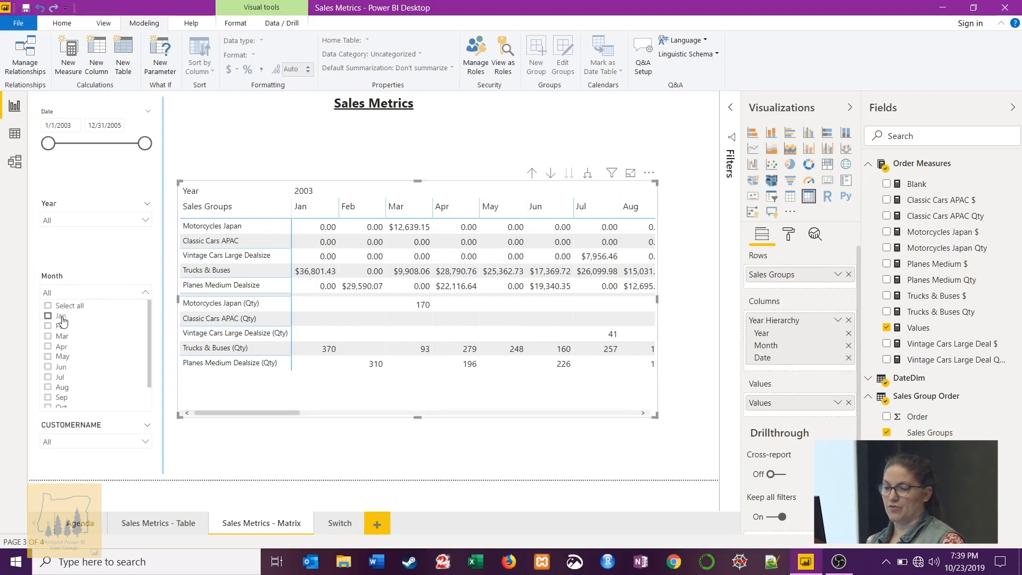
{"action": "left_click", "coordinate": [48, 315]}
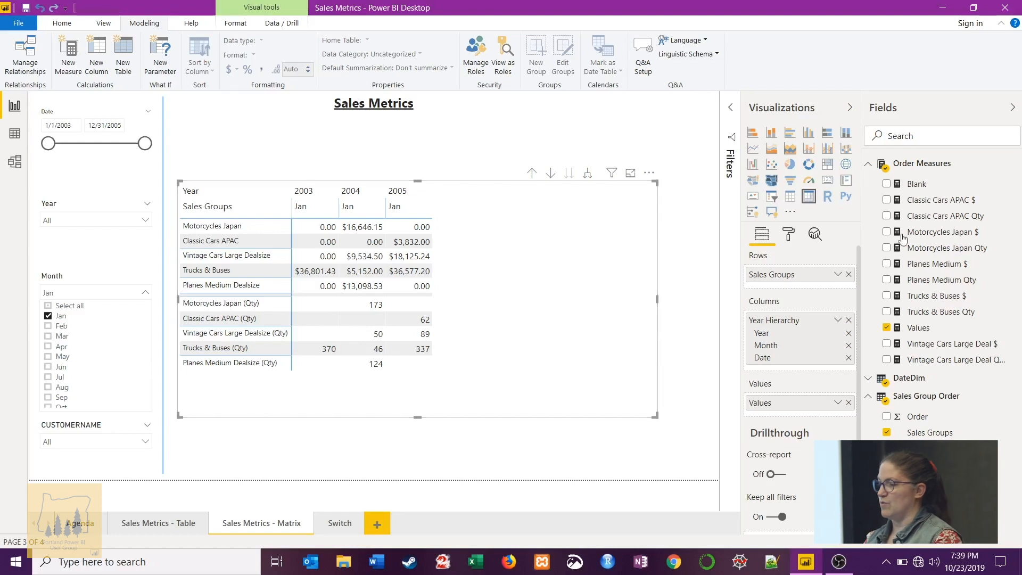
{"action": "left_click", "coordinate": [917, 327]}
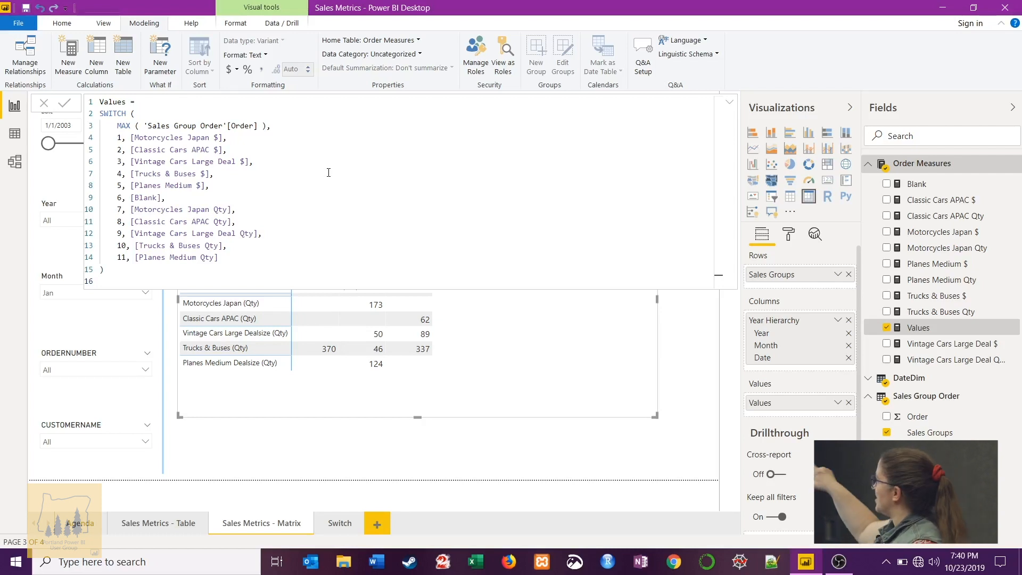
{"action": "mouse_move", "coordinate": [179, 94]}
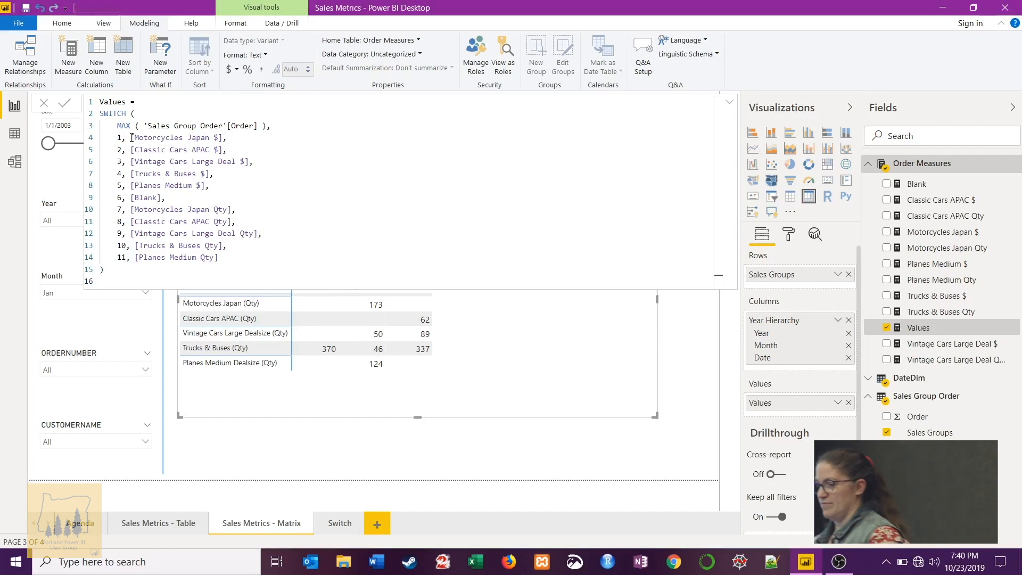
{"action": "mouse_move", "coordinate": [14, 138]}
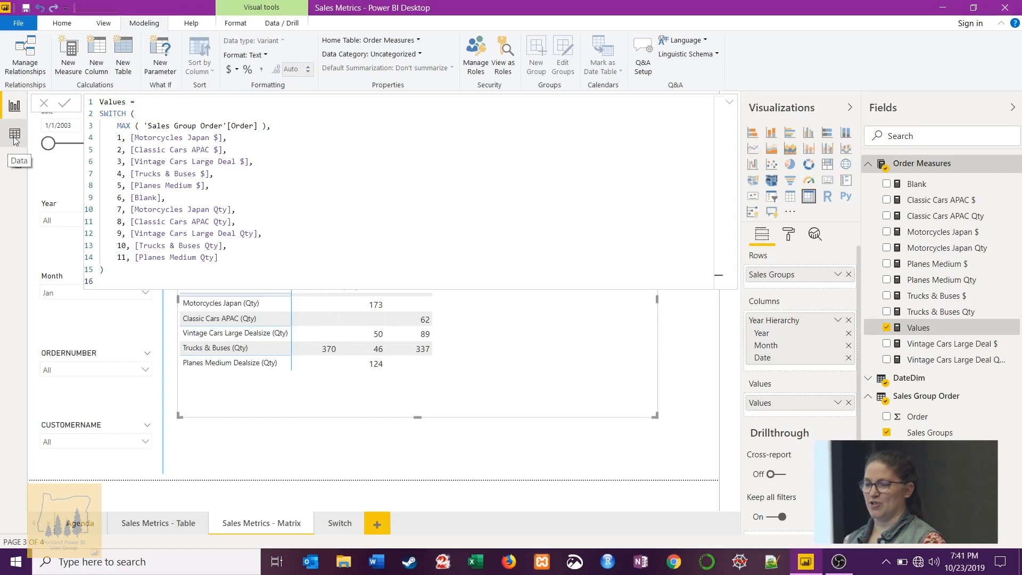
- Show the sales_data_sample table's order rows in Data view
{"action": "left_click", "coordinate": [13, 133]}
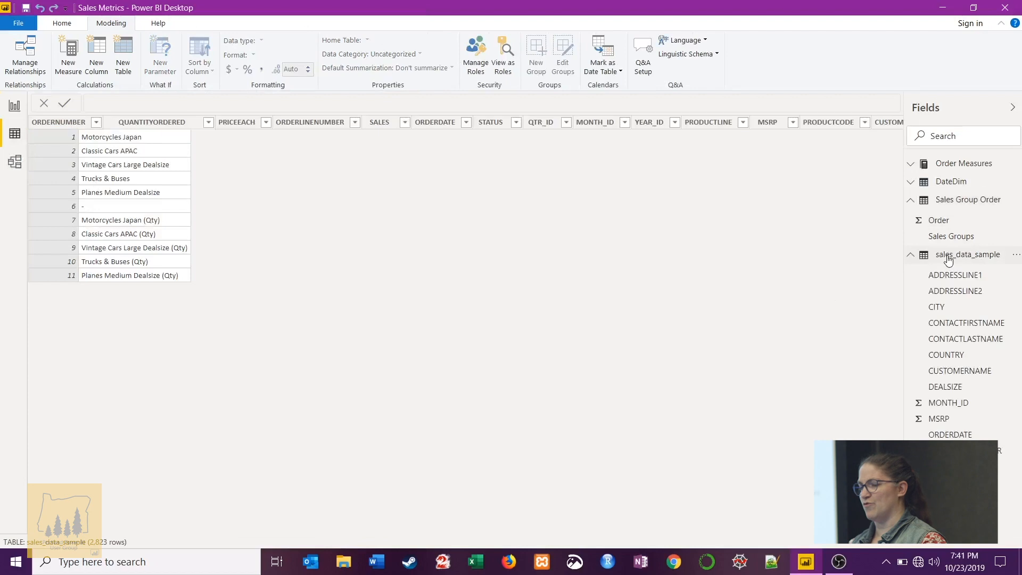
{"action": "left_click", "coordinate": [968, 254]}
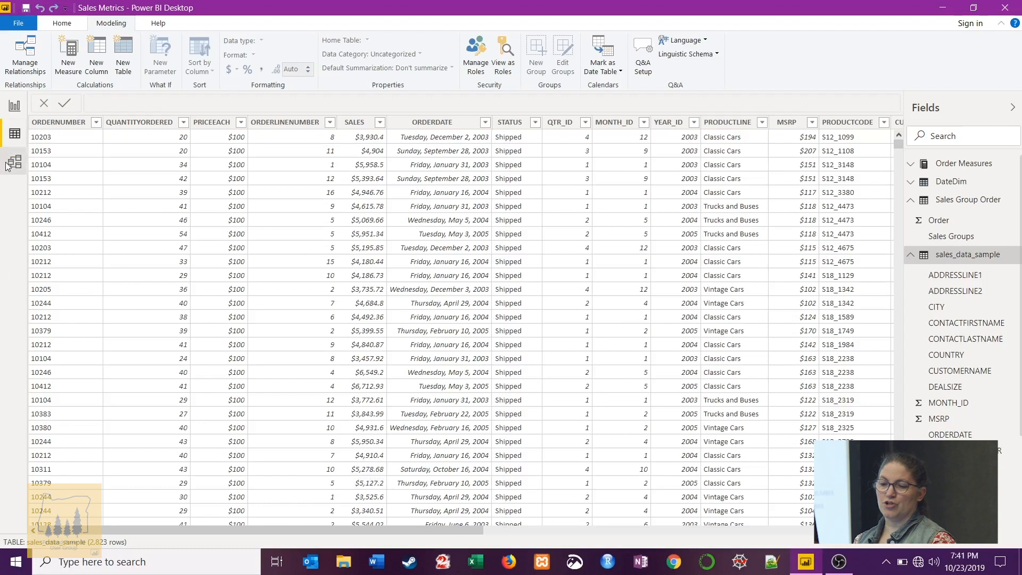
- View the table relationships diagram and inspect the ORDERDATE column's Date properties
{"action": "left_click", "coordinate": [14, 162]}
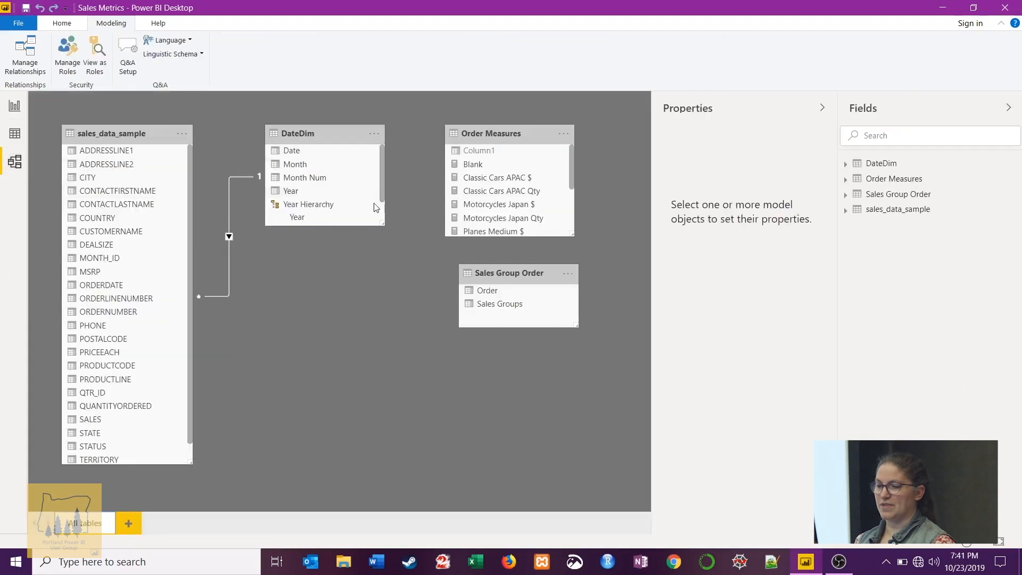
{"action": "mouse_move", "coordinate": [443, 358]}
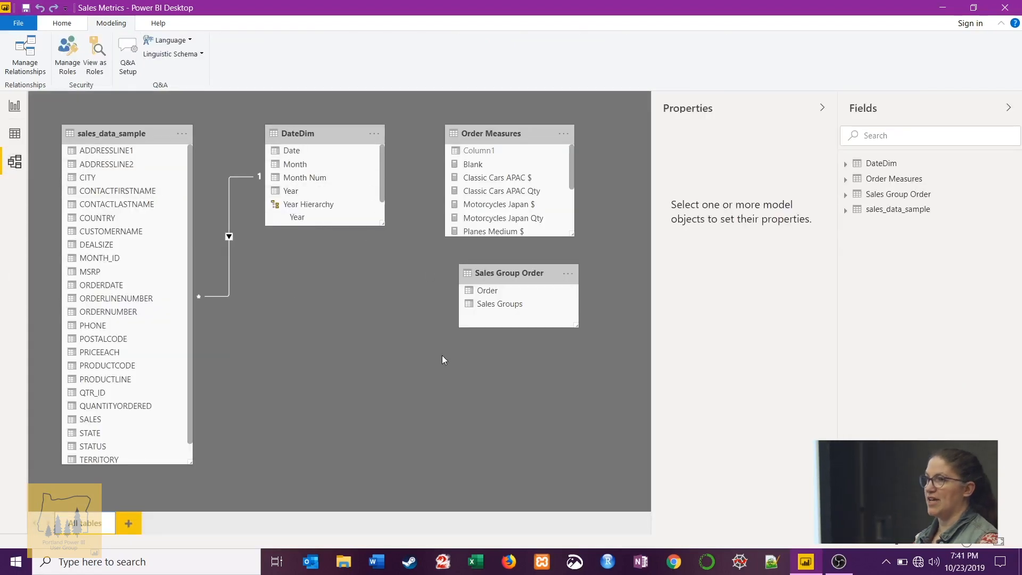
{"action": "mouse_move", "coordinate": [108, 365]}
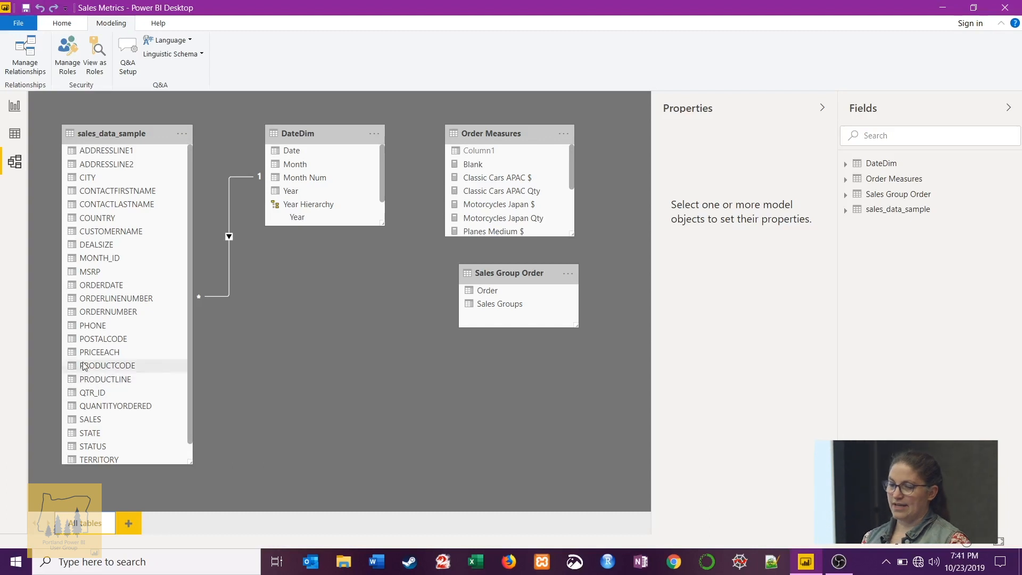
{"action": "left_click", "coordinate": [101, 285]}
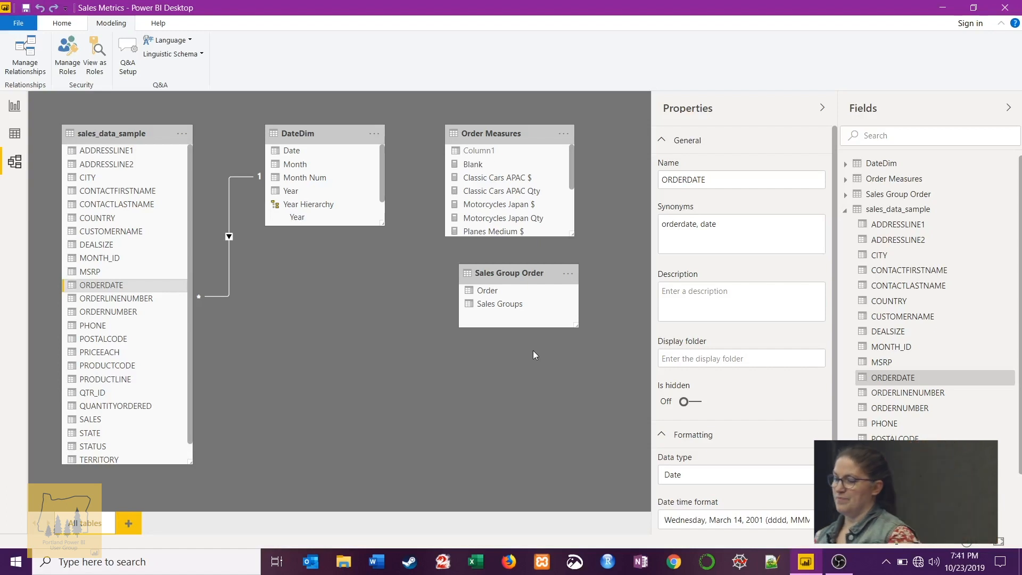
{"action": "mouse_move", "coordinate": [117, 190]}
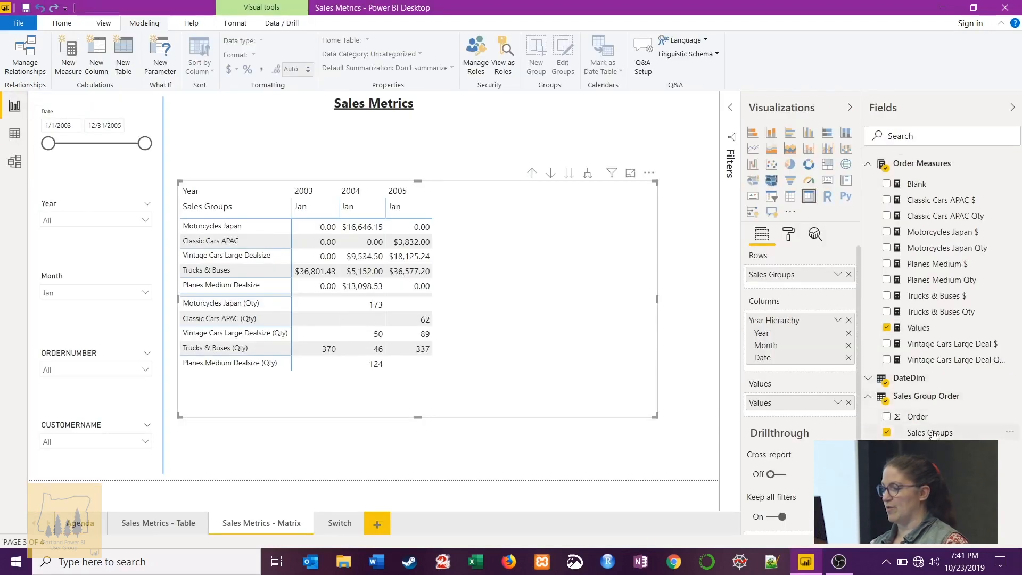
- Sort the Sales Groups column by the Order column via Modeling > Sort by Column
{"action": "left_click", "coordinate": [930, 432]}
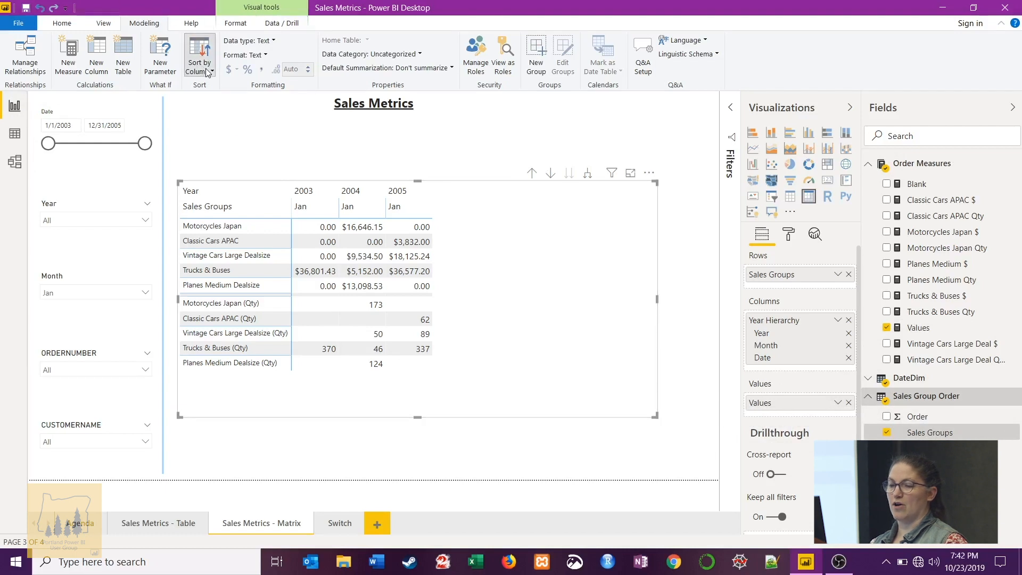
{"action": "left_click", "coordinate": [199, 59]}
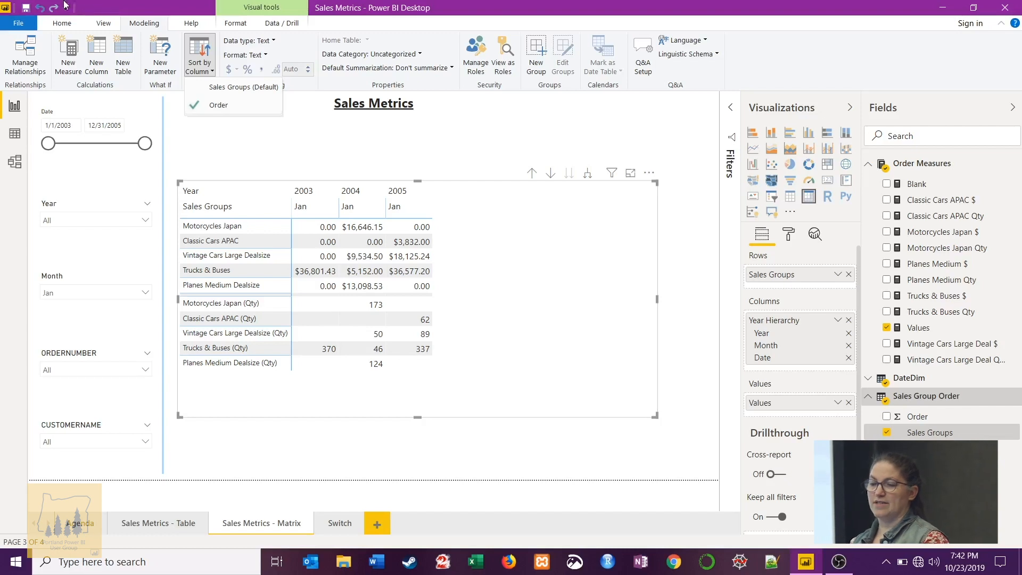
{"action": "left_click", "coordinate": [61, 23]}
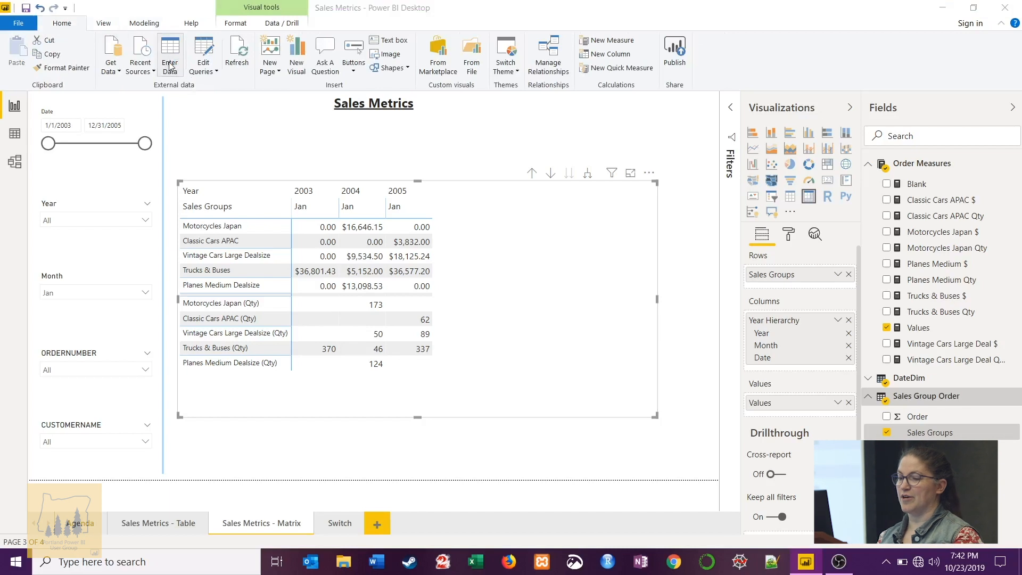
{"action": "left_click", "coordinate": [169, 54]}
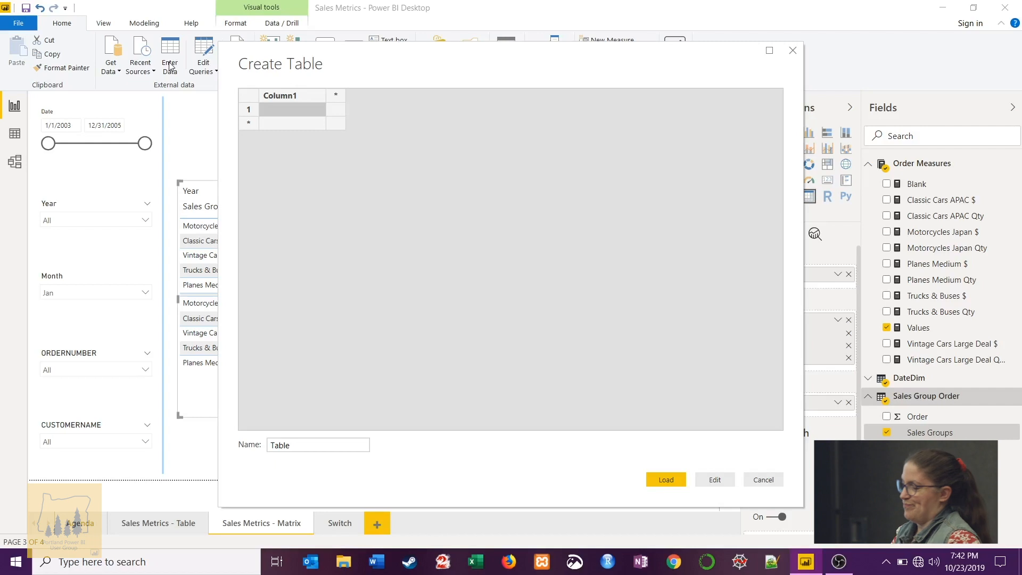
{"action": "mouse_move", "coordinate": [785, 487]}
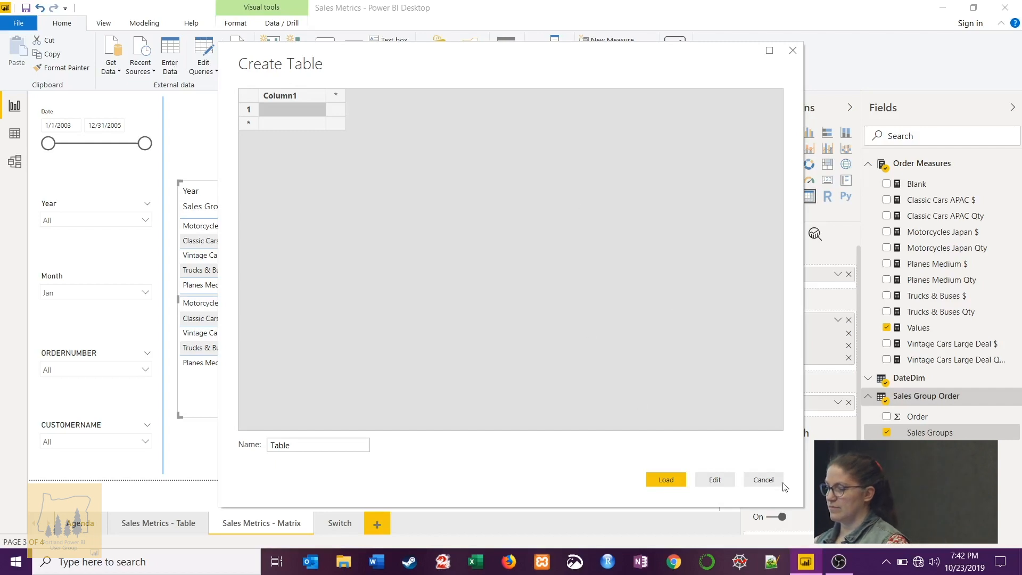
{"action": "left_click", "coordinate": [762, 479]}
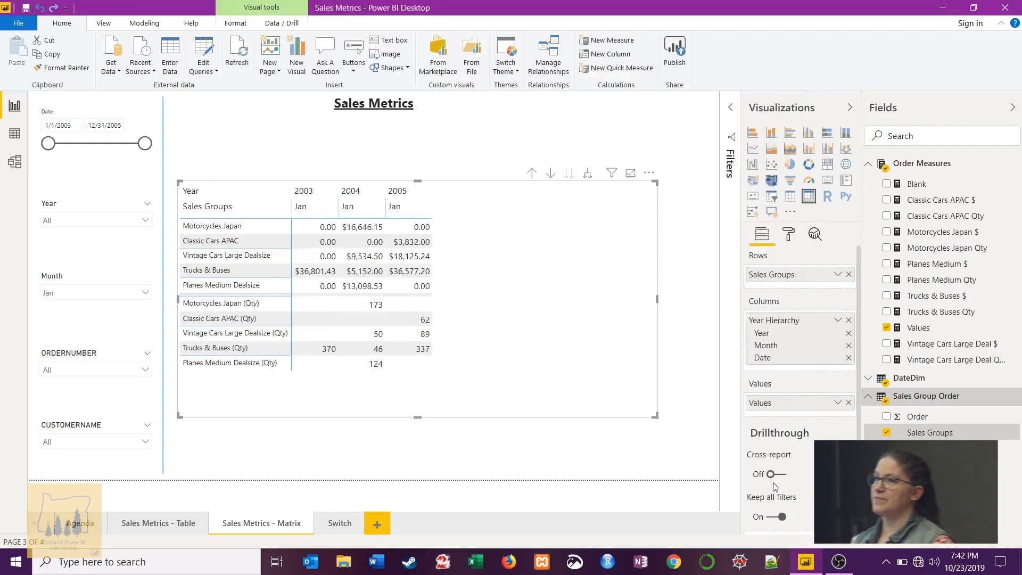